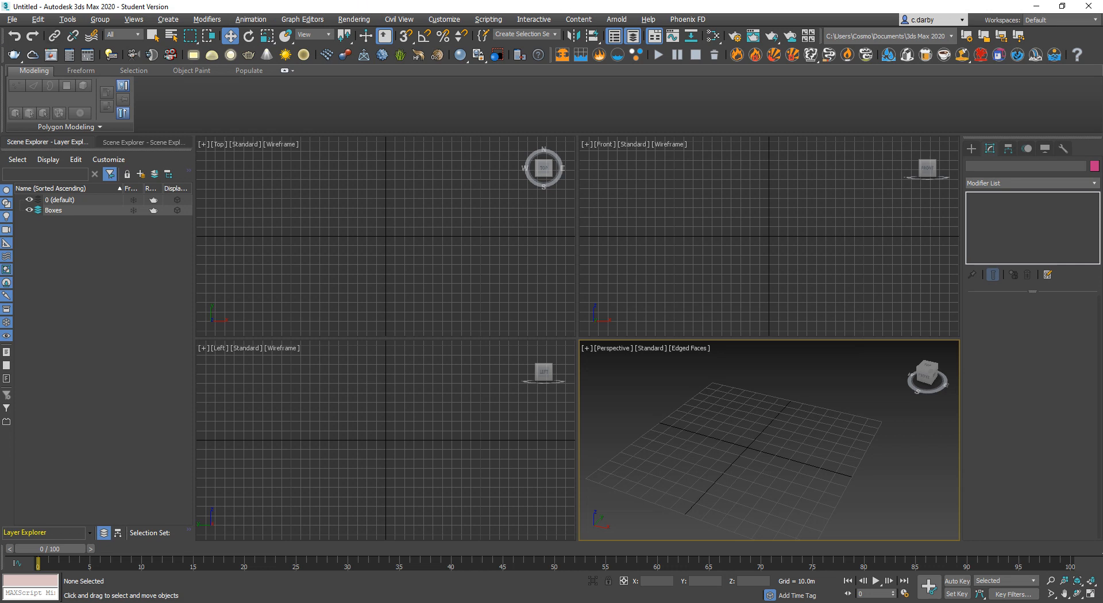
mouse_move(152, 97)
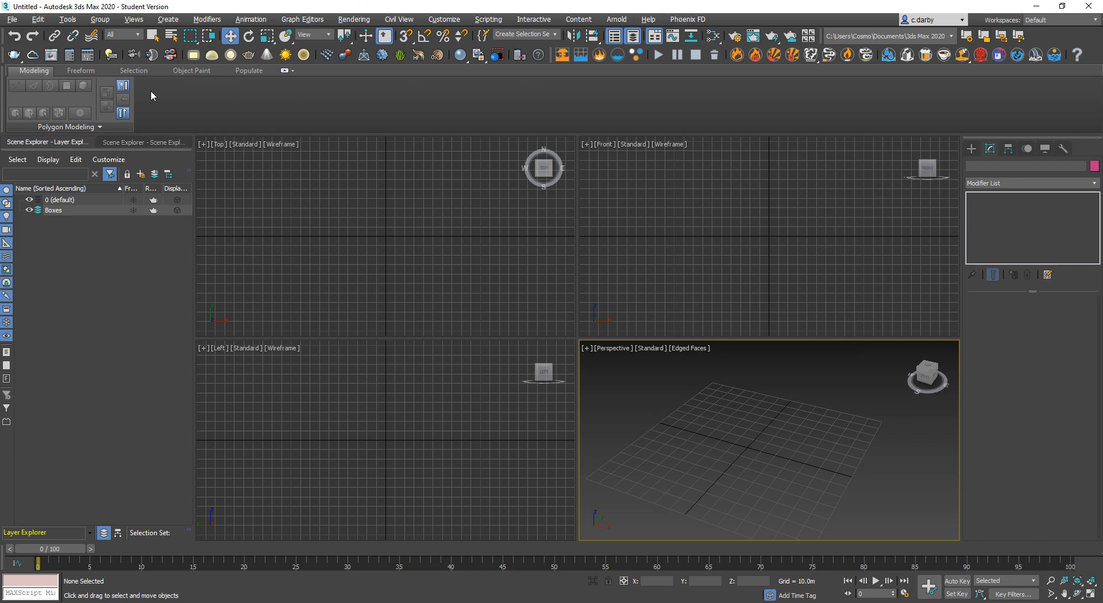
mouse_move(686, 86)
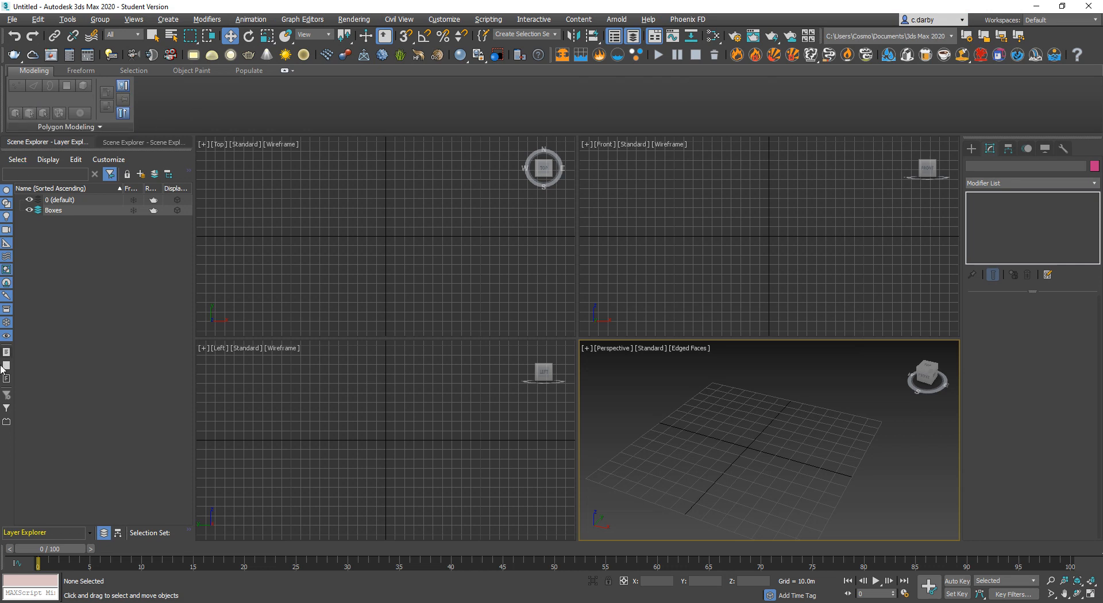
mouse_move(88, 455)
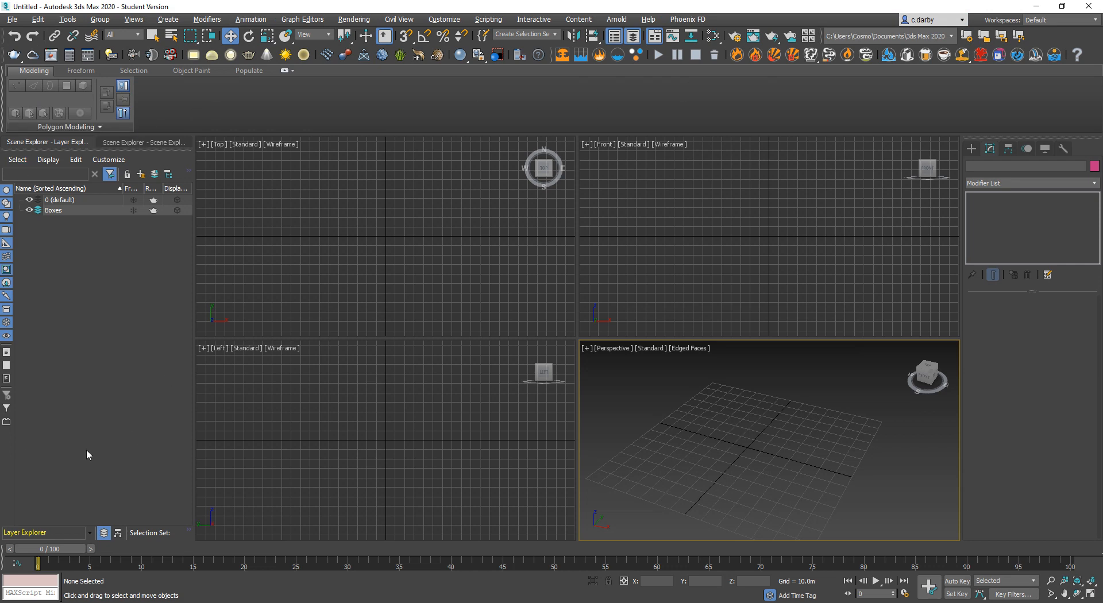
mouse_move(118, 361)
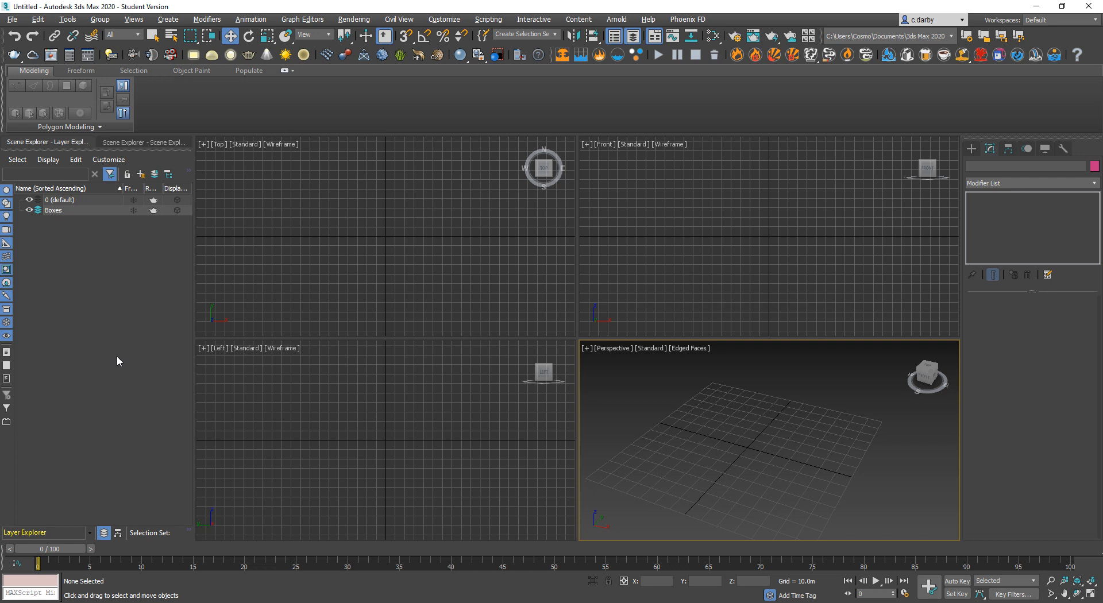
mouse_move(152, 348)
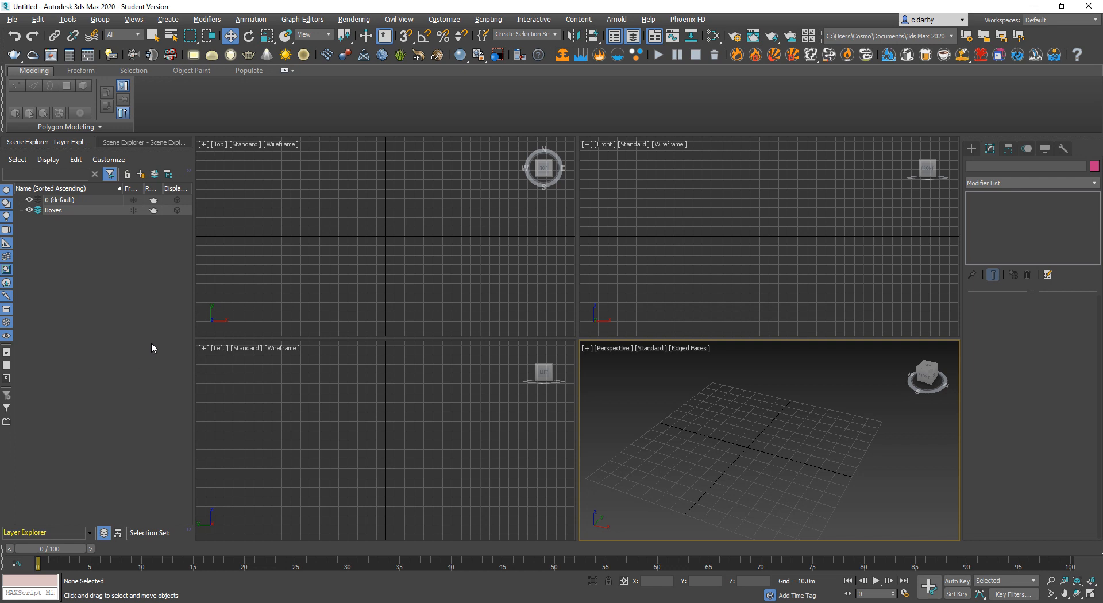
mouse_move(1016, 274)
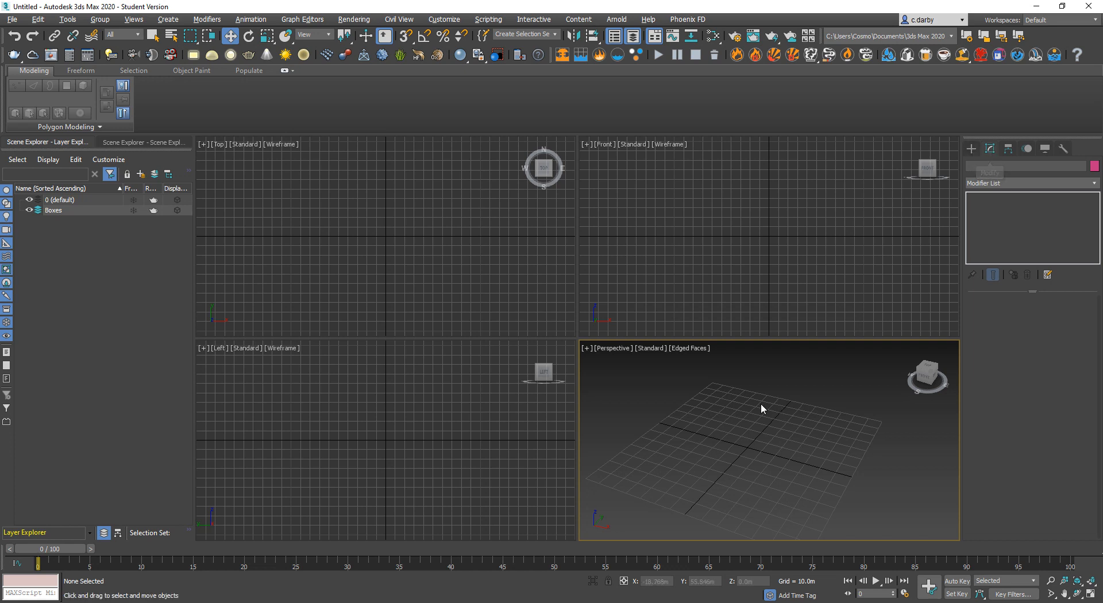
mouse_move(655, 452)
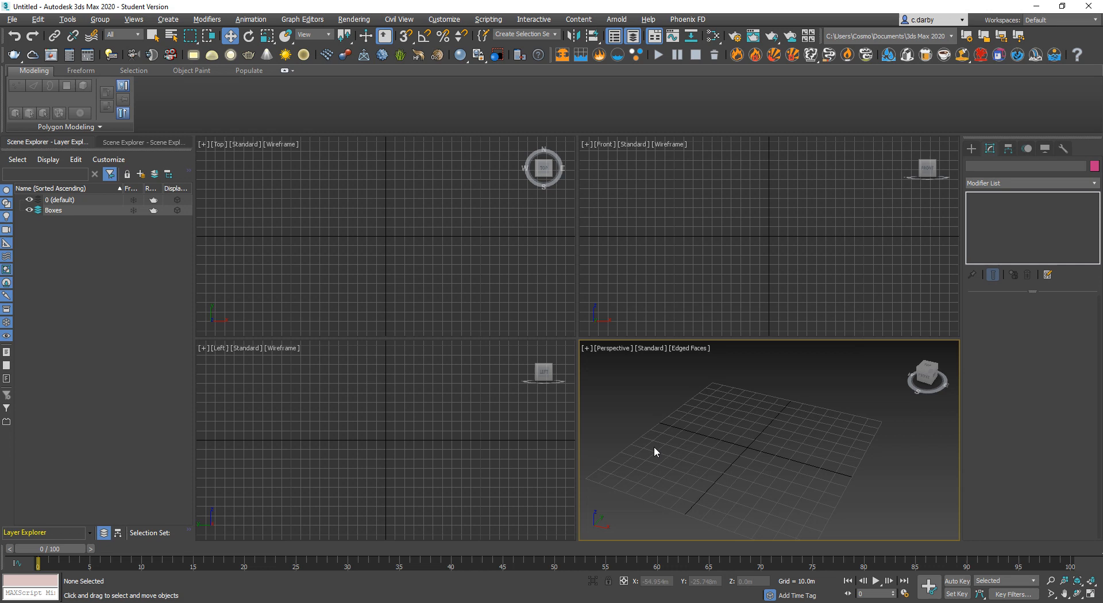
- Make the Perspective viewport active and maximize it to fill the workspace
click(401, 223)
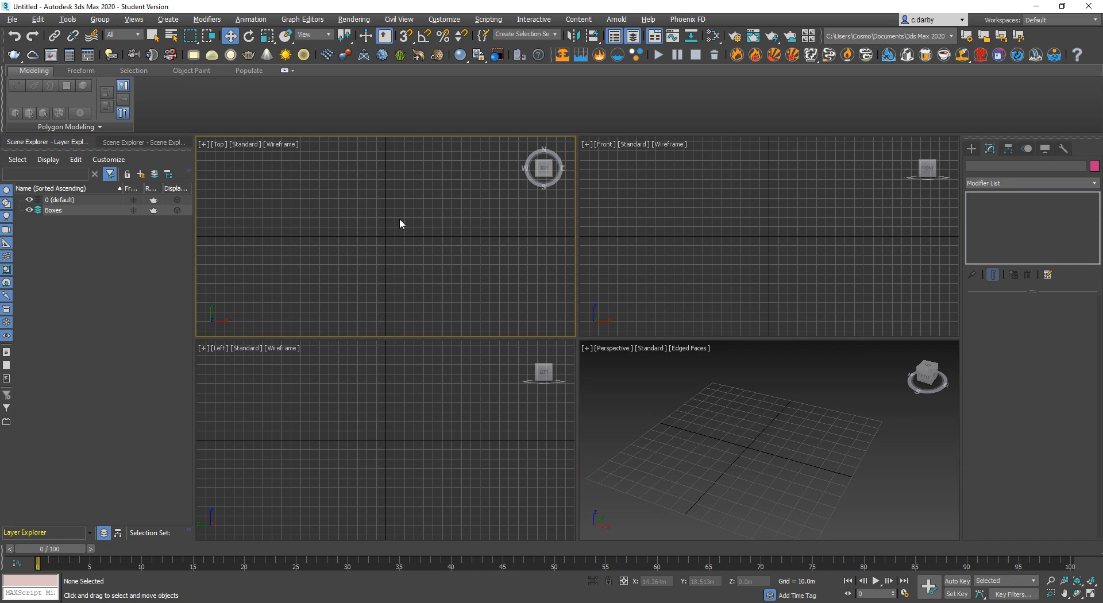
click(640, 393)
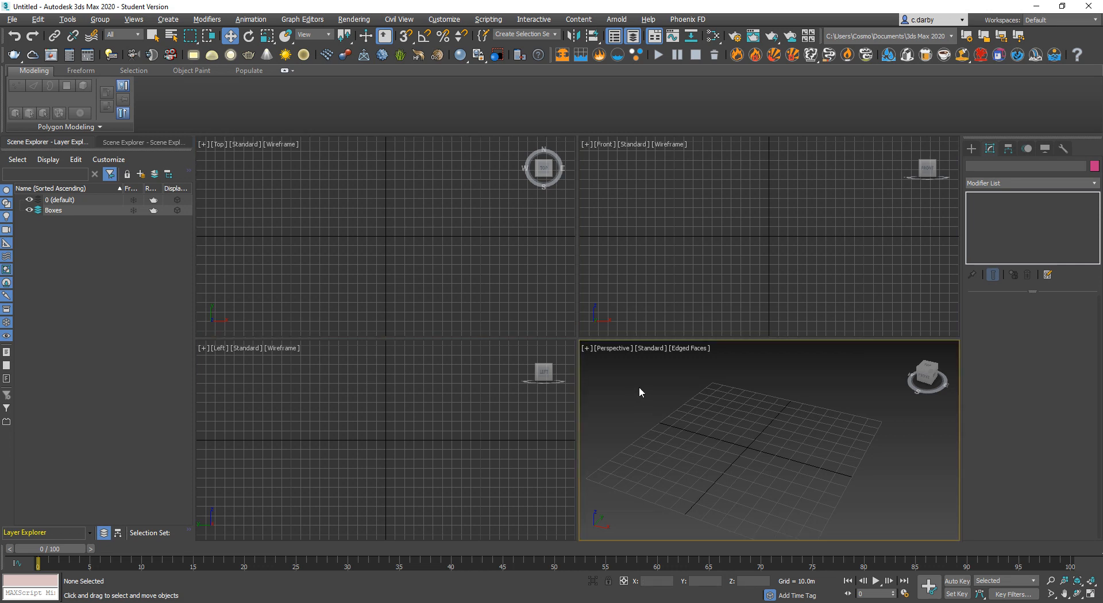
mouse_move(587, 409)
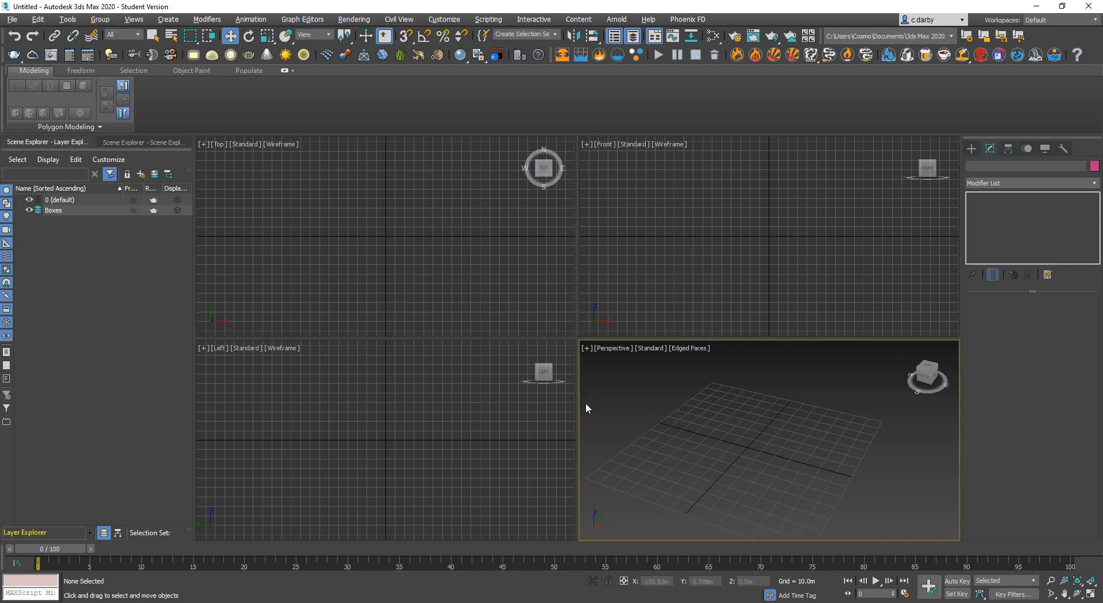
mouse_move(803, 406)
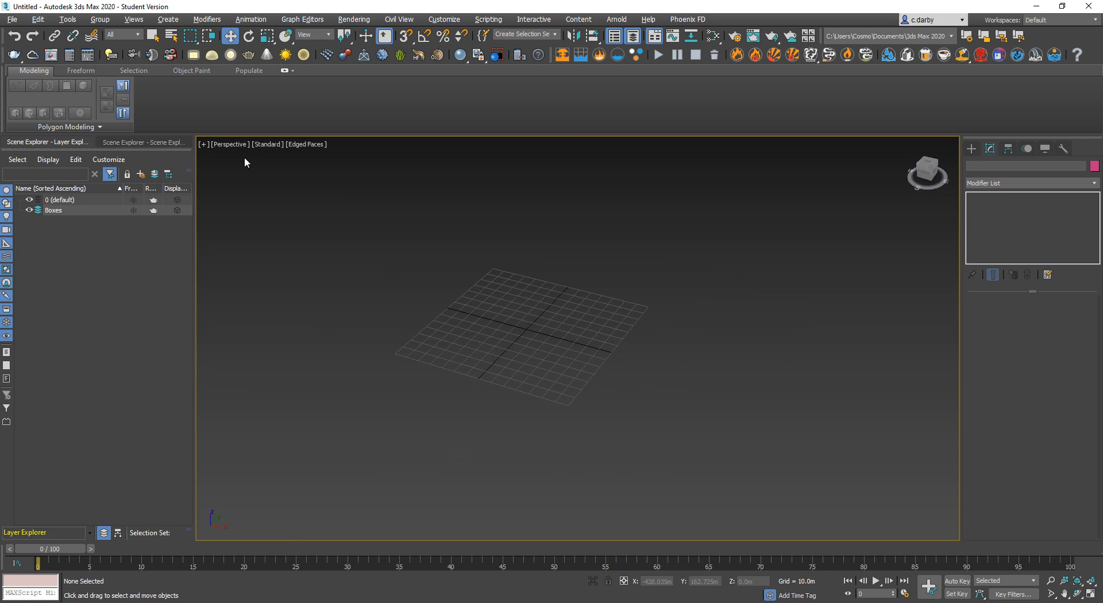
click(230, 145)
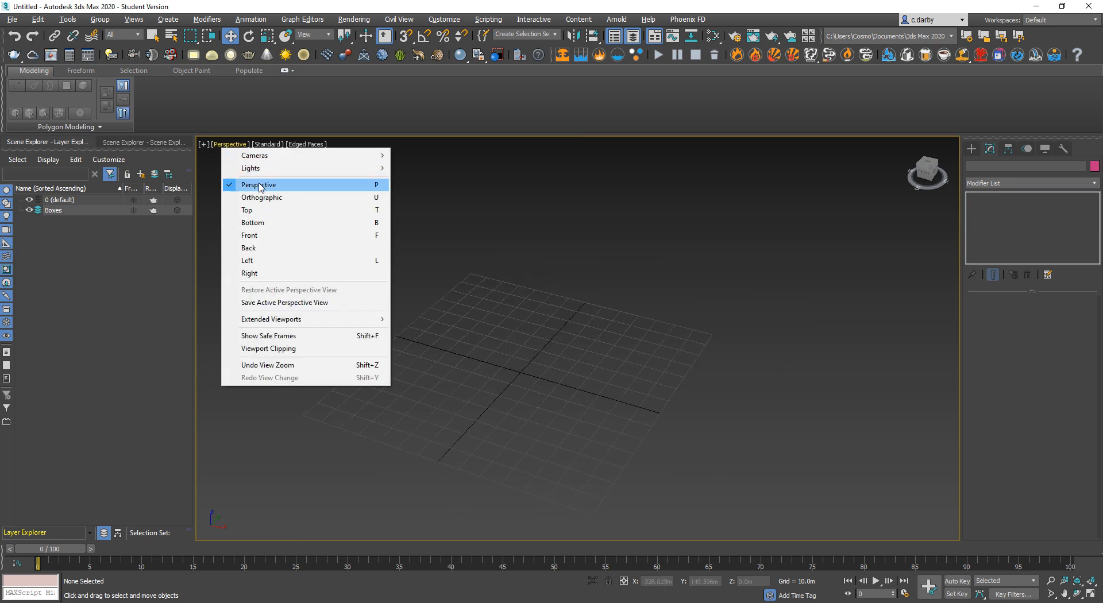
mouse_move(267, 211)
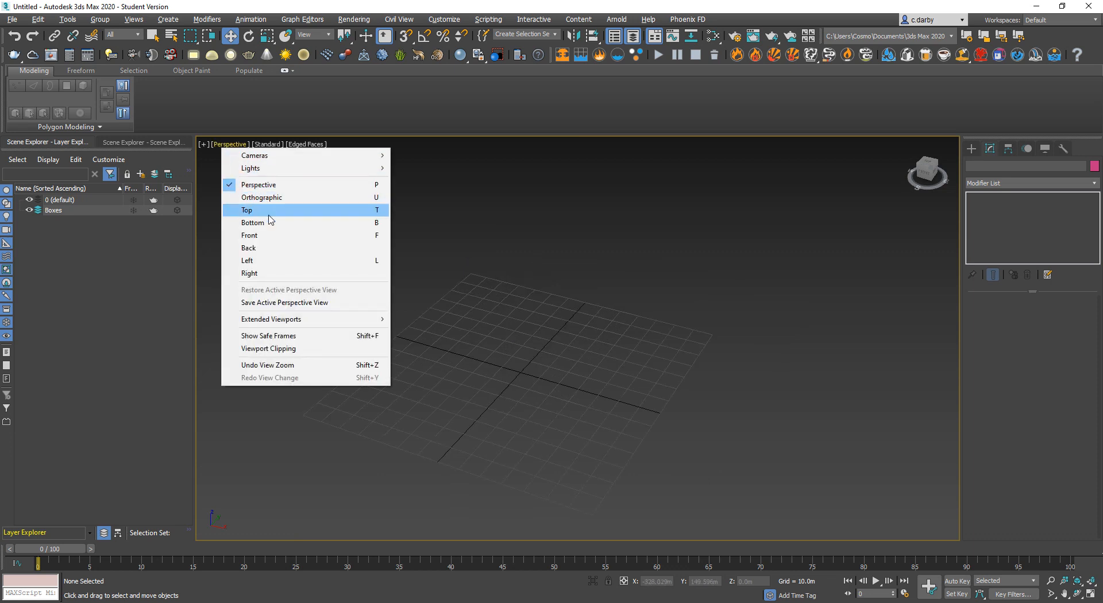
click(247, 210)
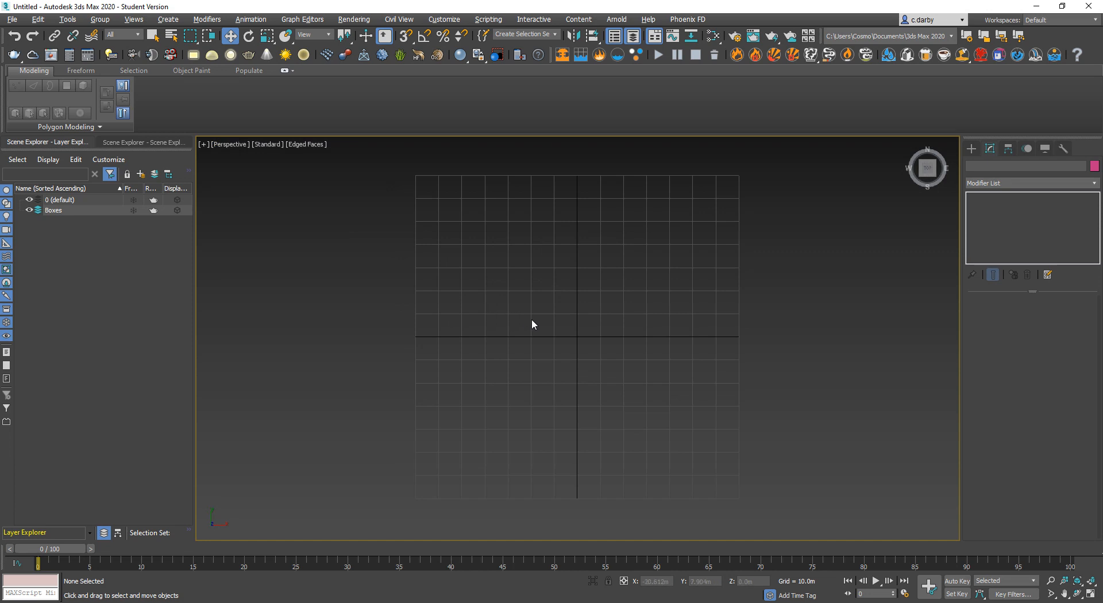
mouse_move(679, 326)
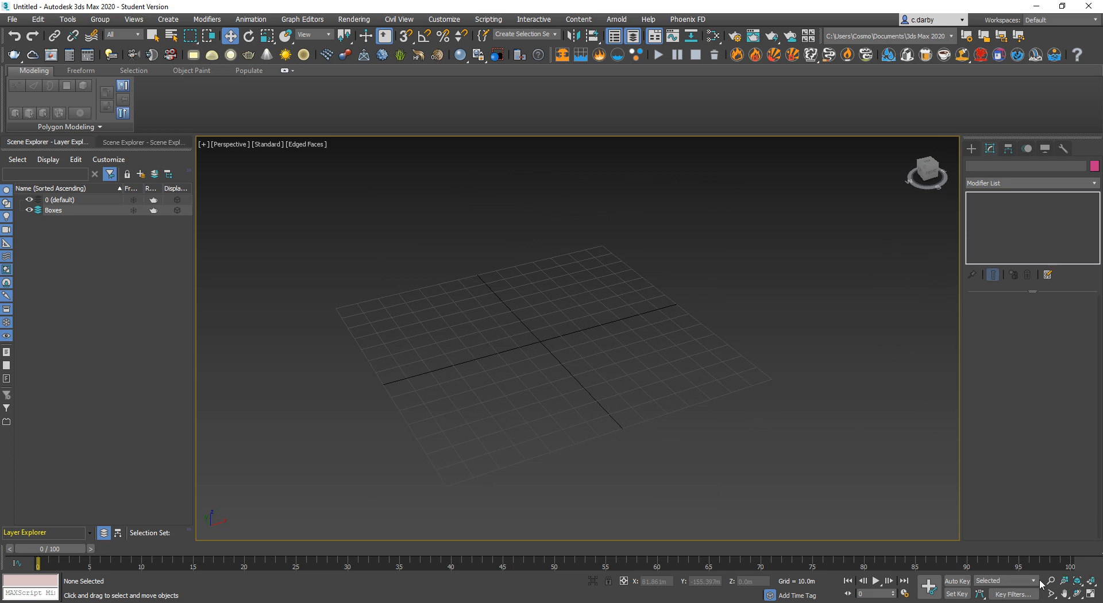
mouse_move(729, 390)
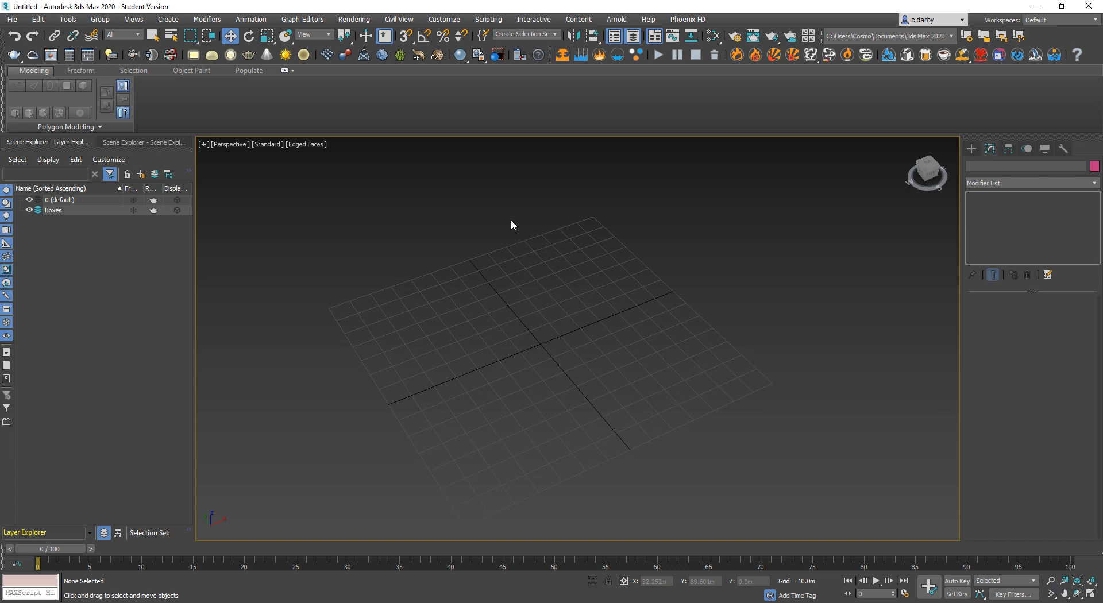
mouse_move(521, 51)
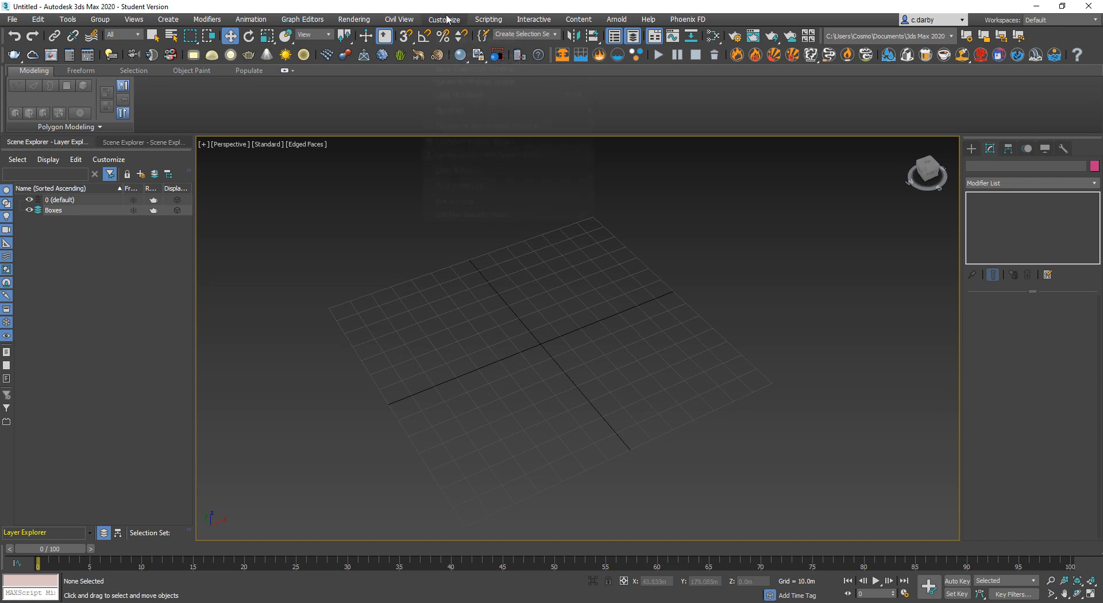
click(444, 19)
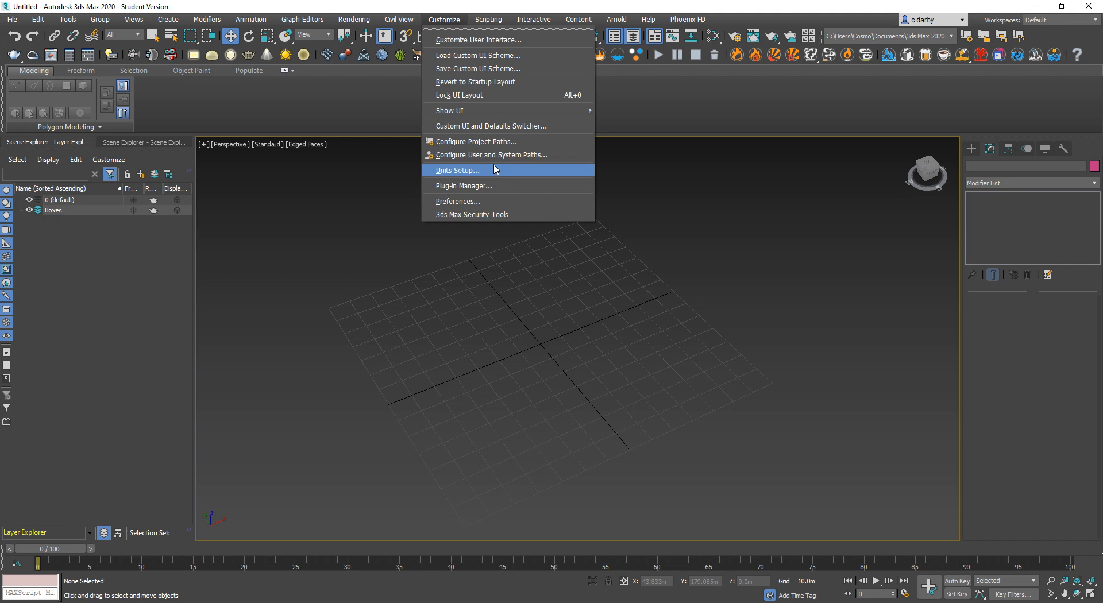
click(457, 170)
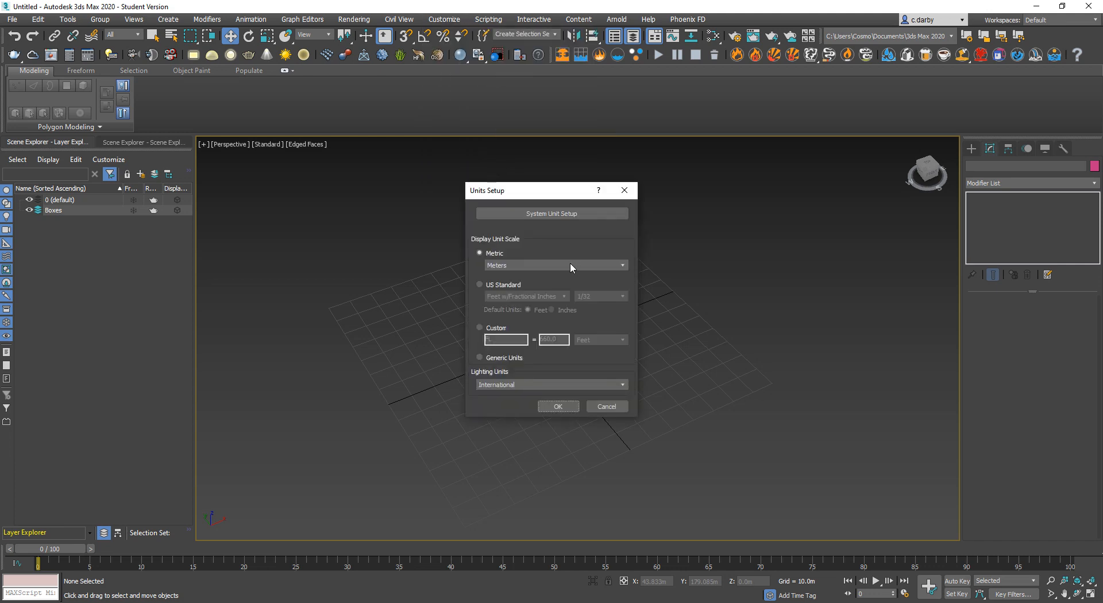
click(552, 213)
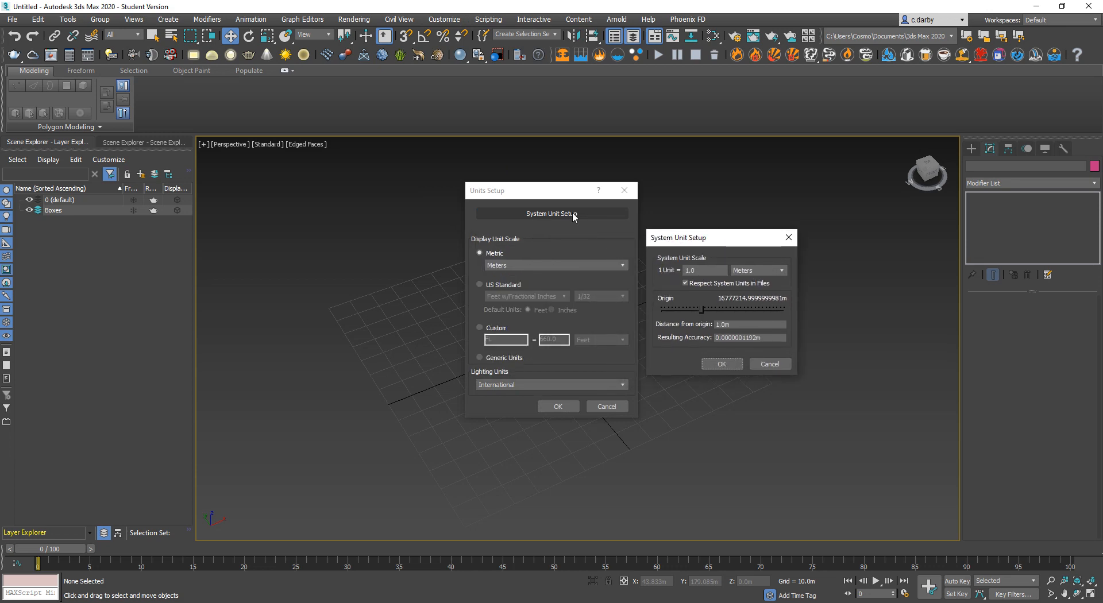
mouse_move(781, 252)
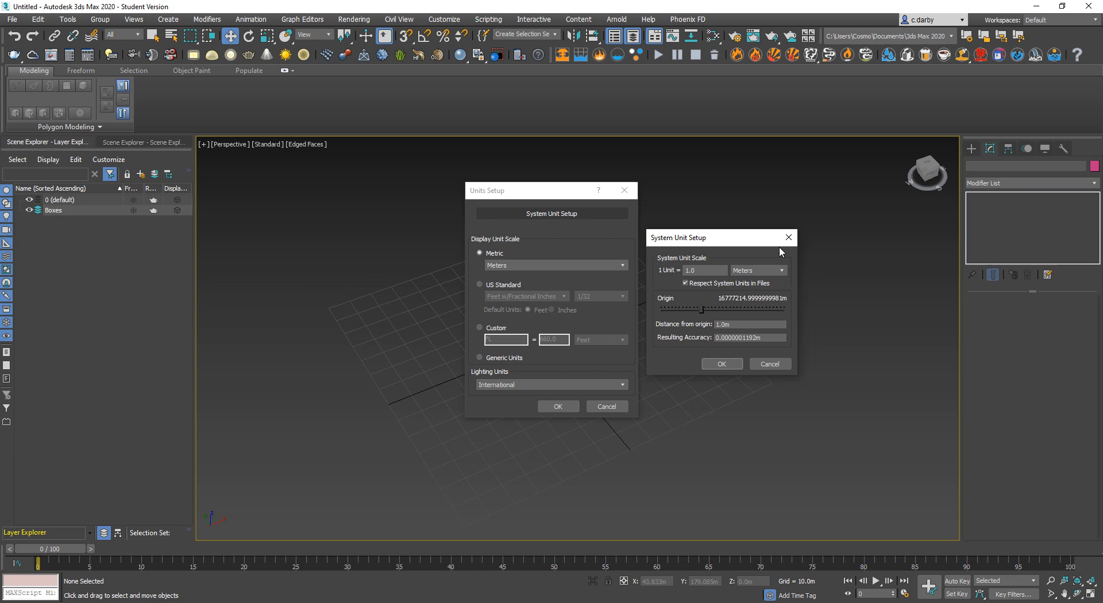
mouse_move(502, 225)
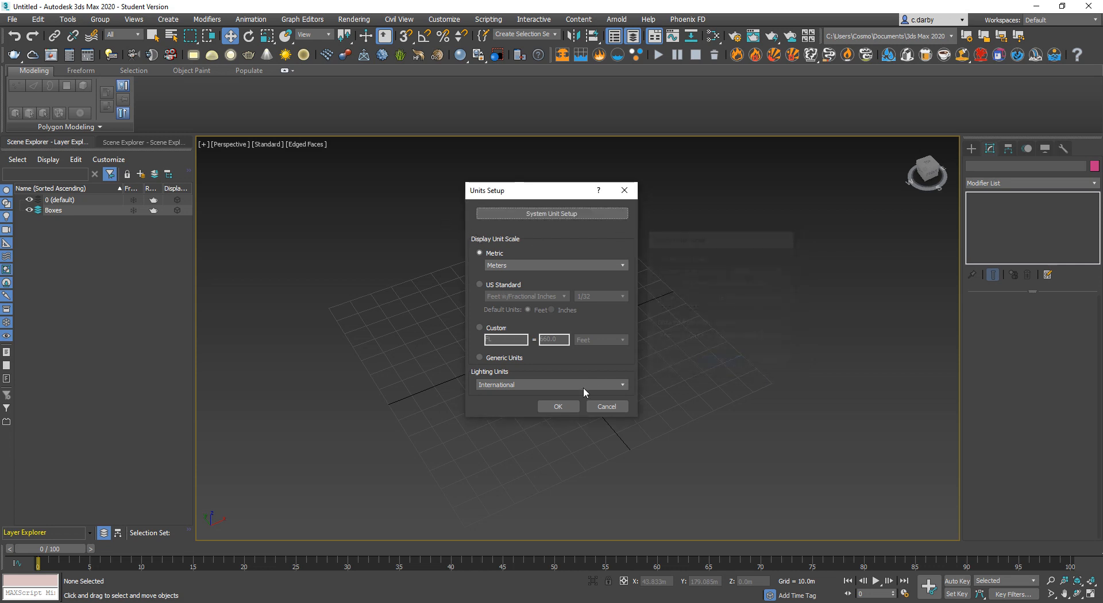
click(557, 406)
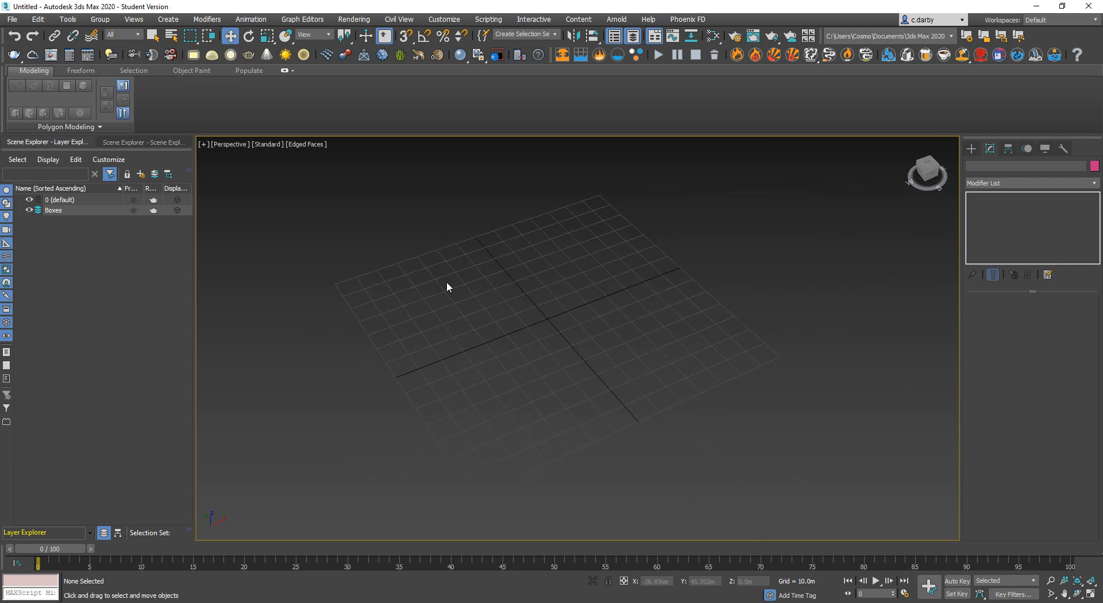
- Toggle the viewport grid off and back on, then go to the Create panel
key(g)
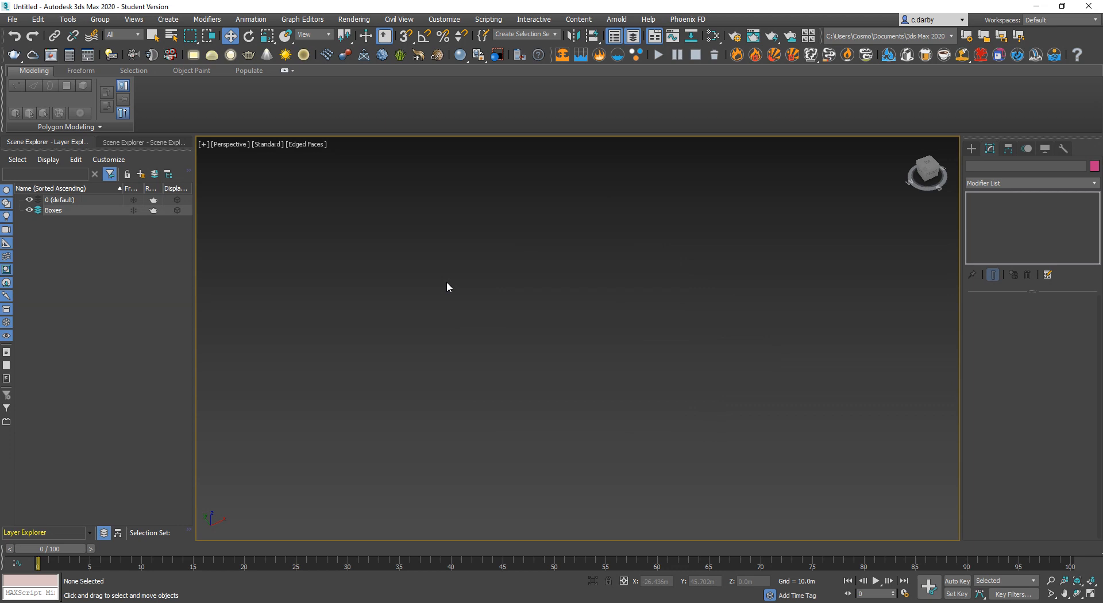
key(g)
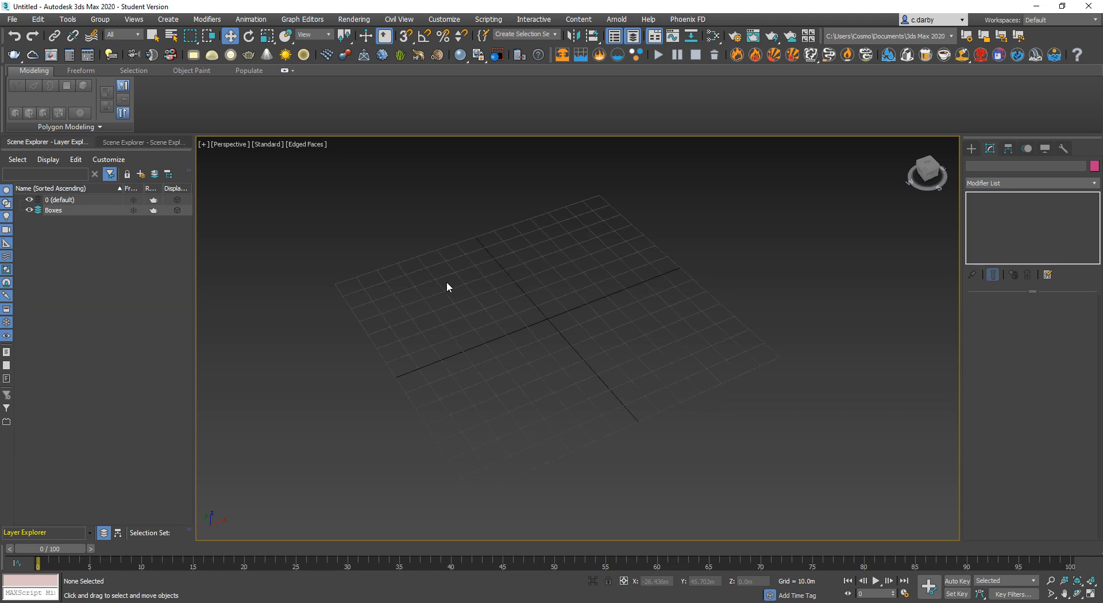
mouse_move(512, 219)
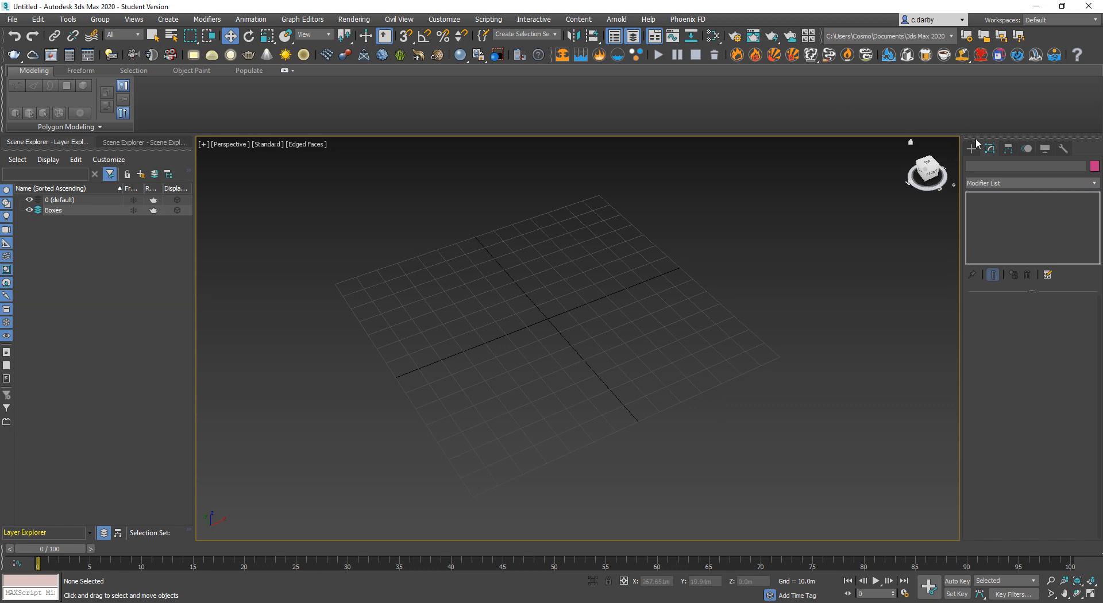
click(972, 149)
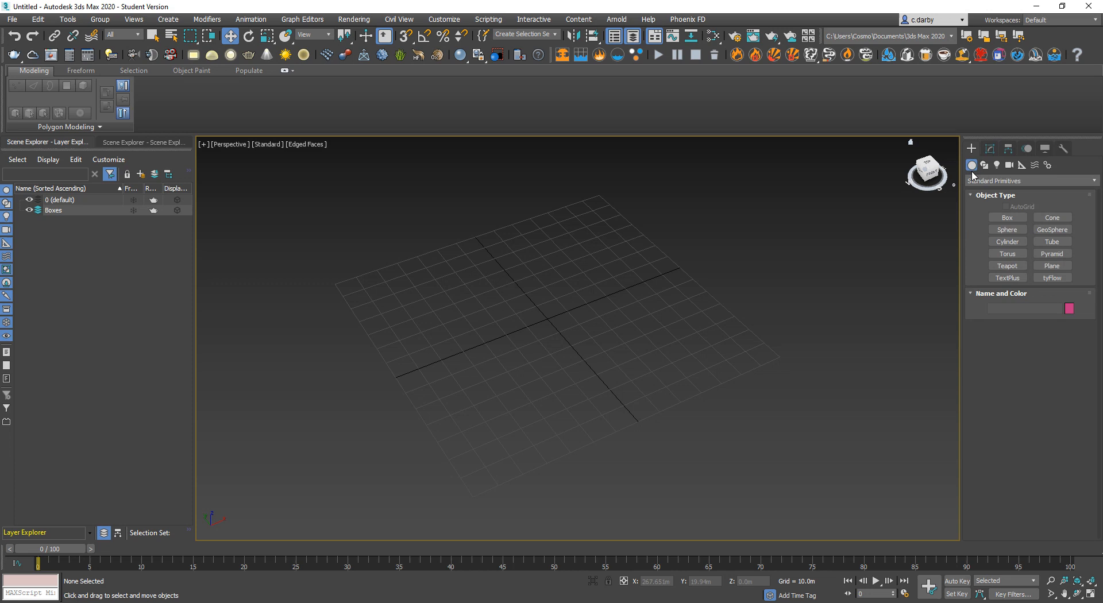
mouse_move(973, 178)
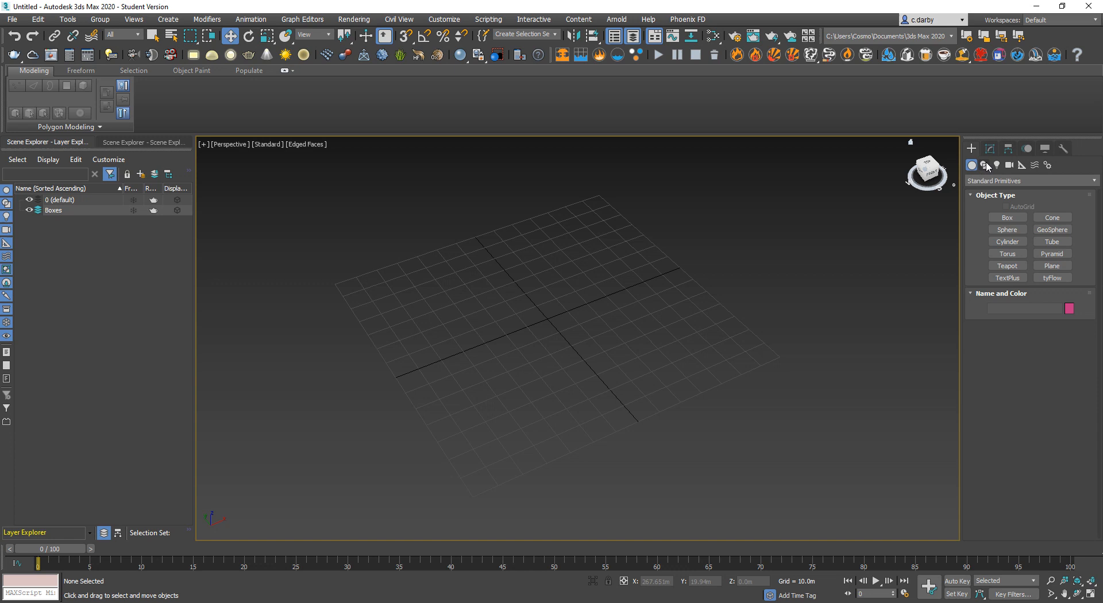
mouse_move(1026, 178)
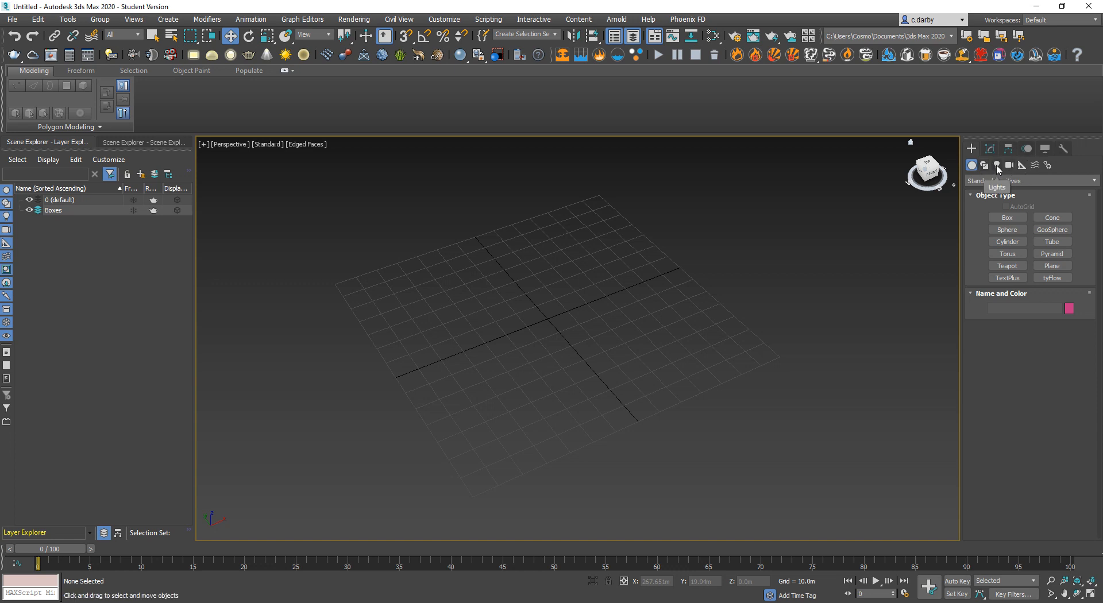
- Show the Geometry object types with the Standard Primitives category selected
click(1027, 181)
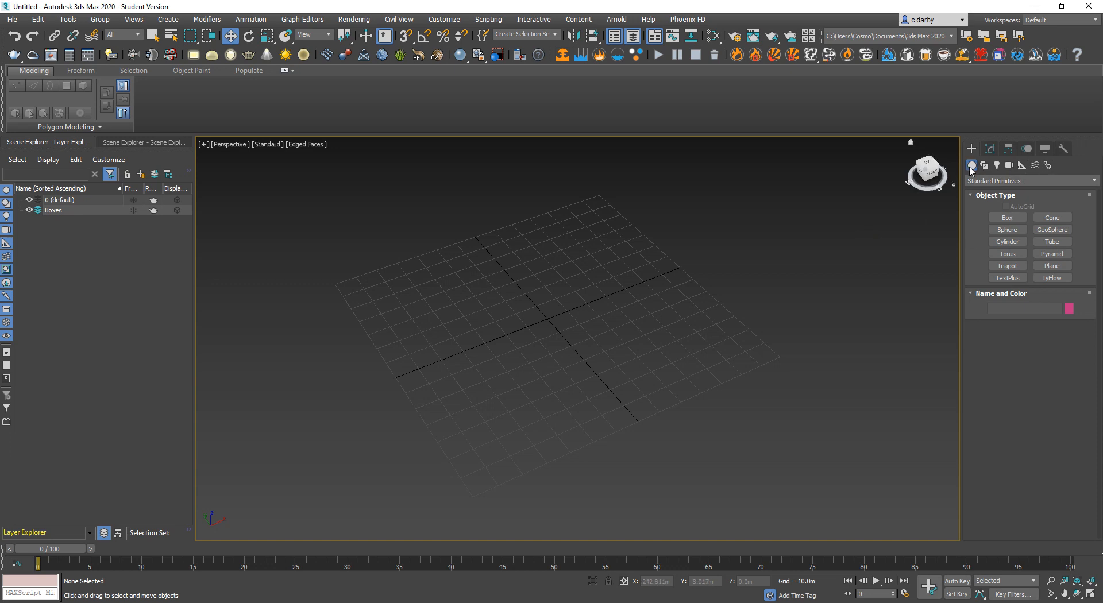
click(1028, 181)
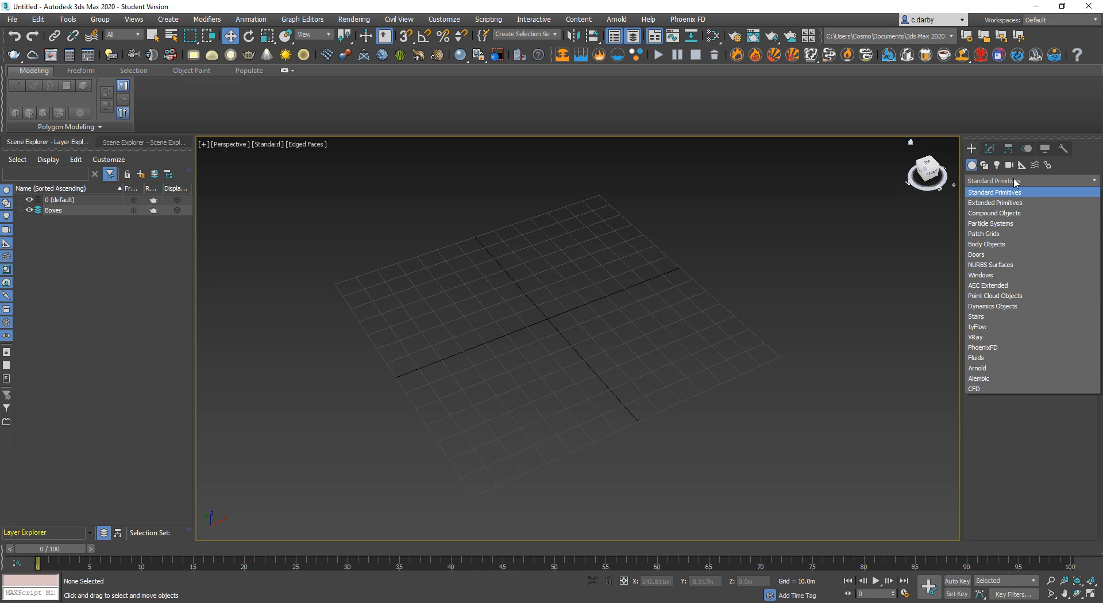
click(995, 192)
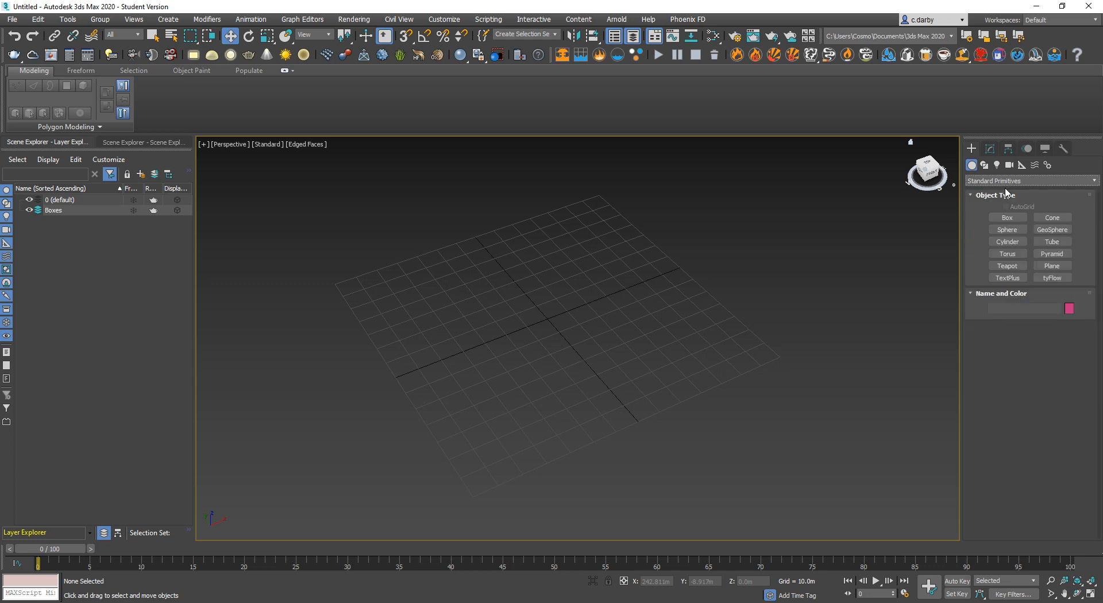
mouse_move(1007, 217)
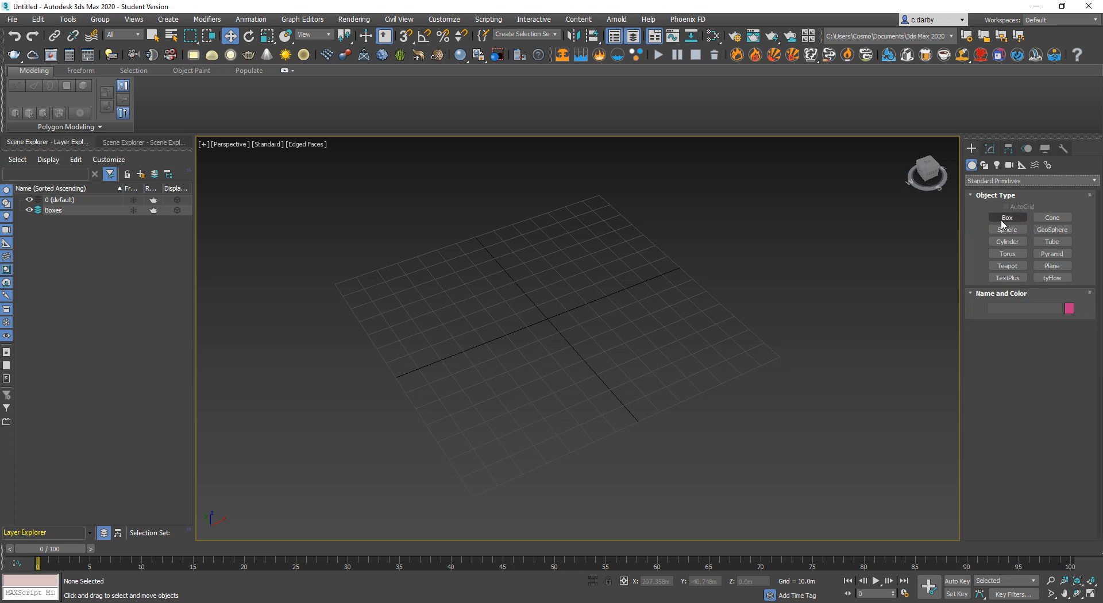
- Draw Box001 on the grid in the Perspective view and show its parameters in Modify
click(1007, 217)
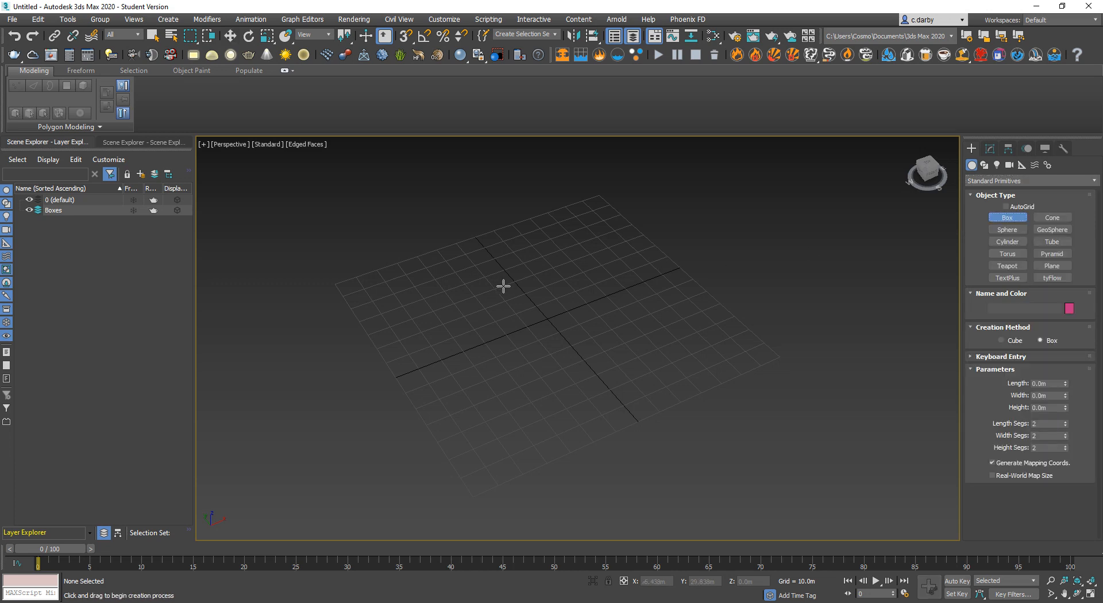
mouse_move(931, 222)
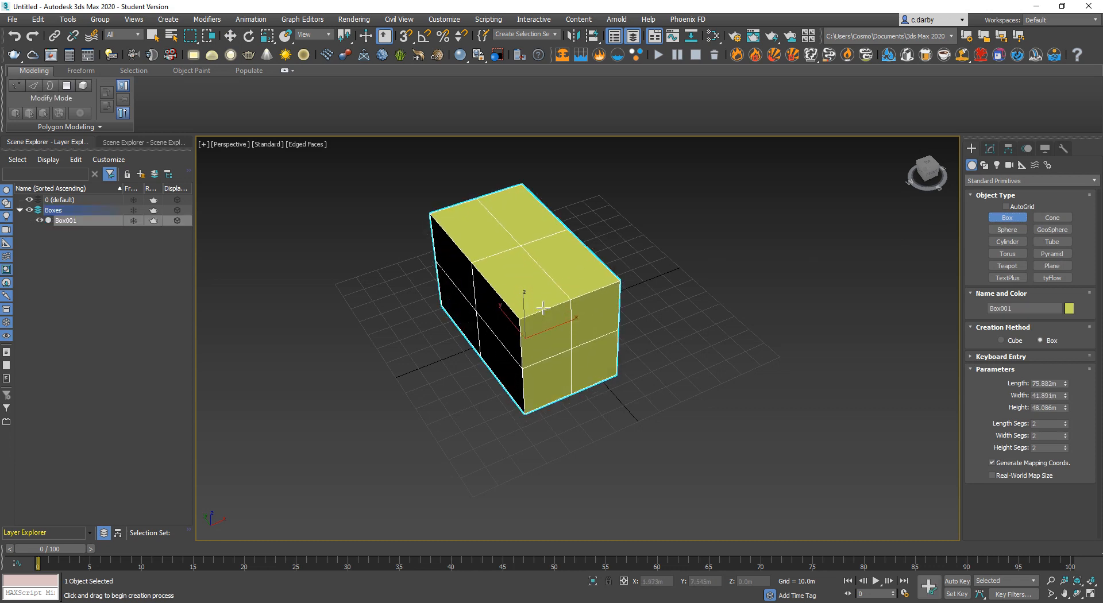
click(380, 422)
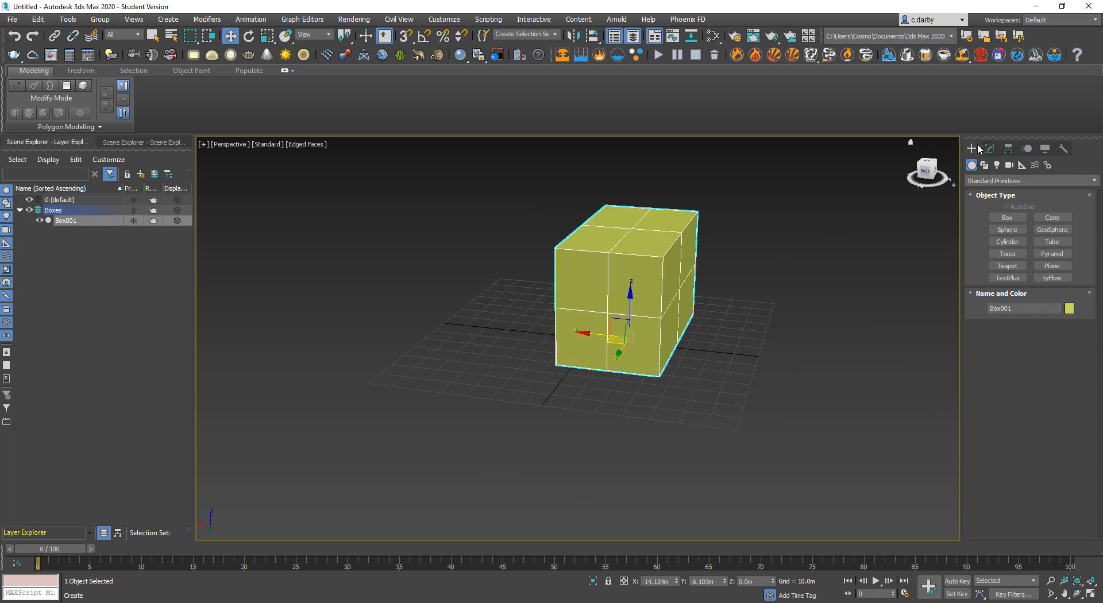
mouse_move(697, 242)
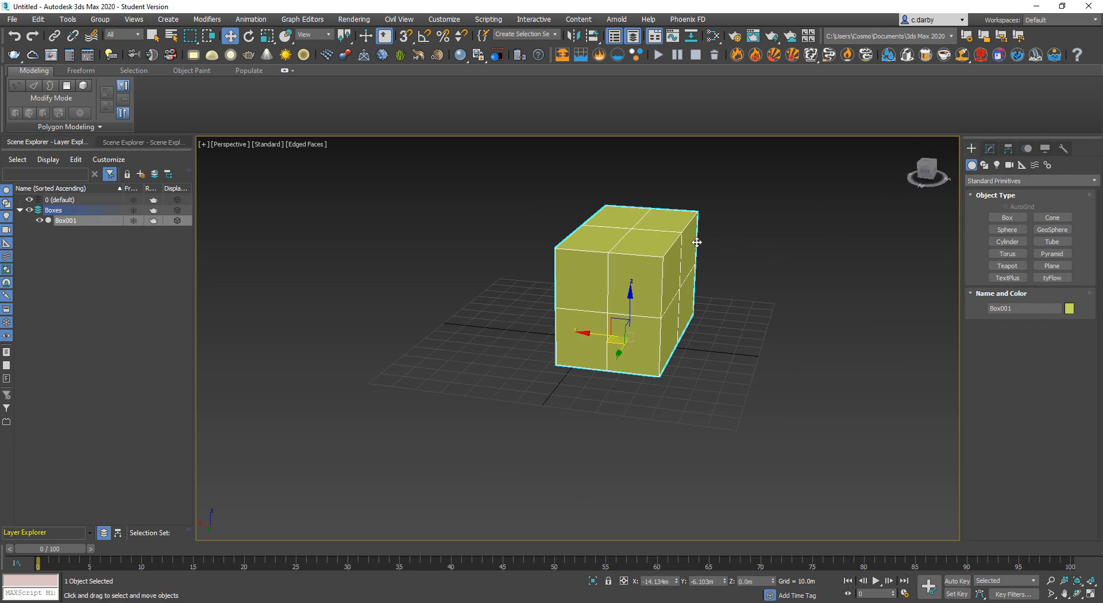
click(990, 148)
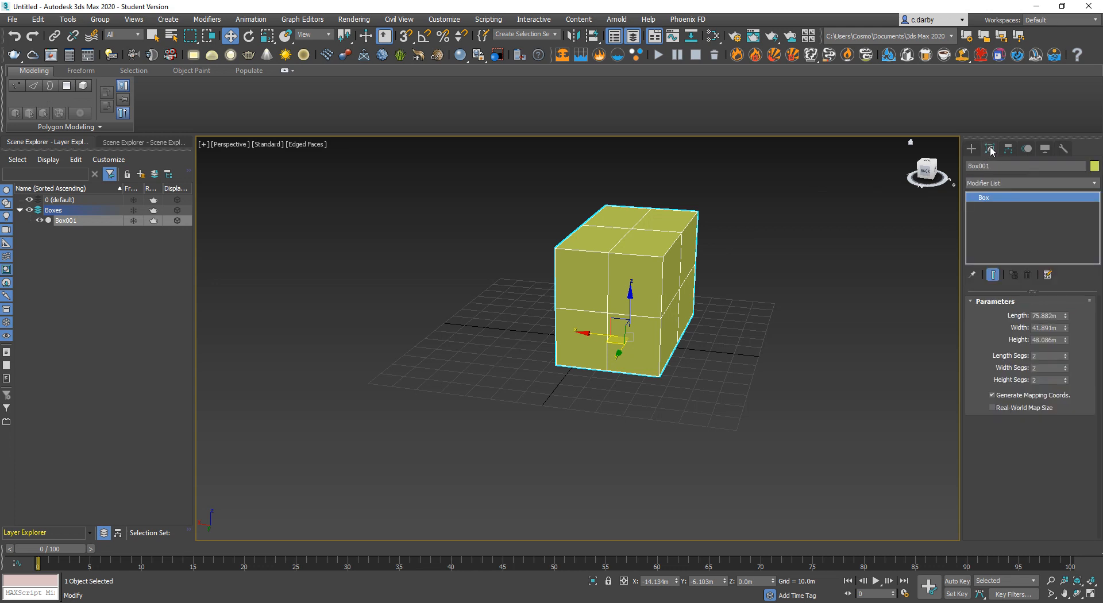
mouse_move(992, 154)
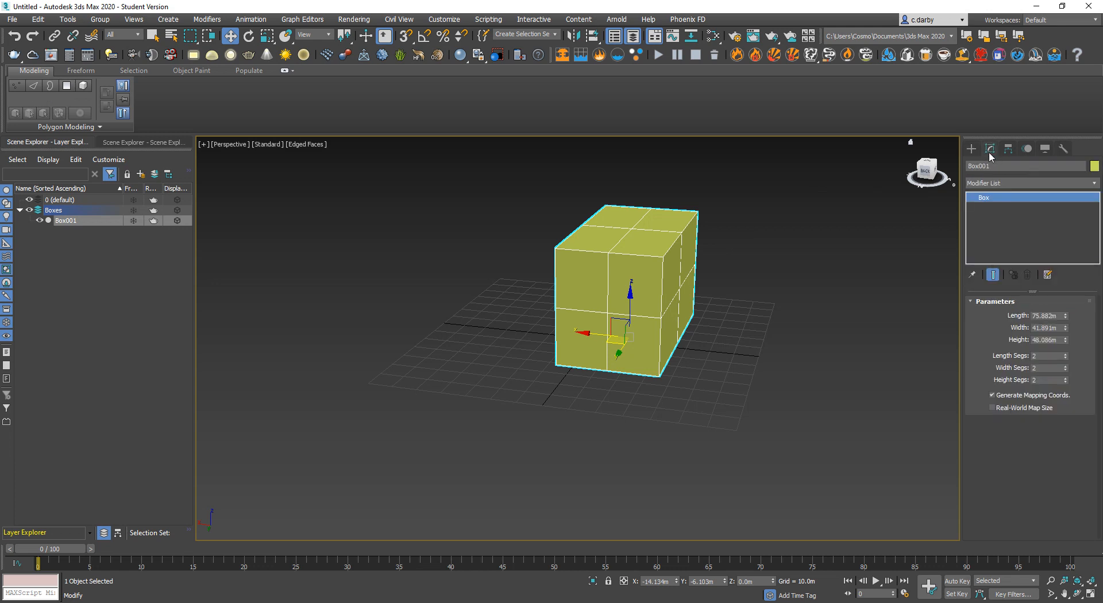
mouse_move(988, 324)
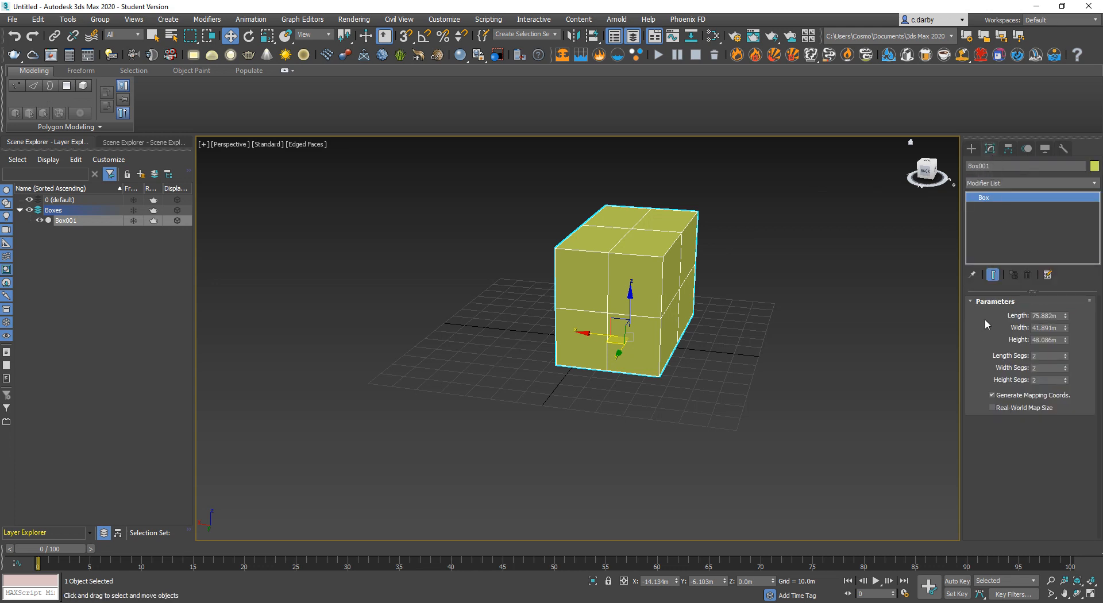
mouse_move(980, 360)
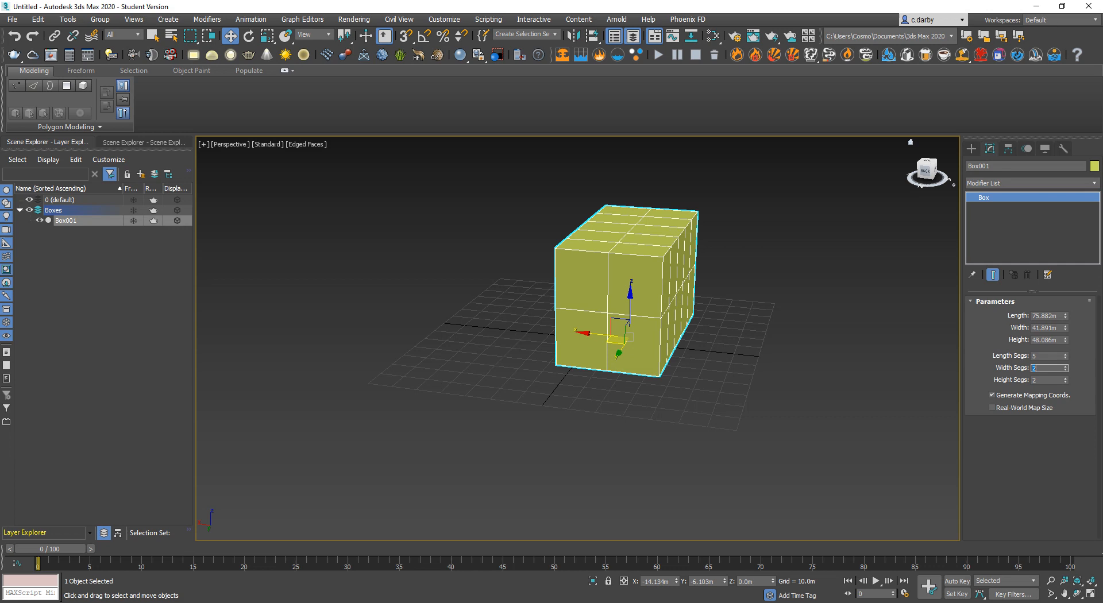
- Set the box segments to 5 and its size to 10 m by 10 m by 1 m
text(5)
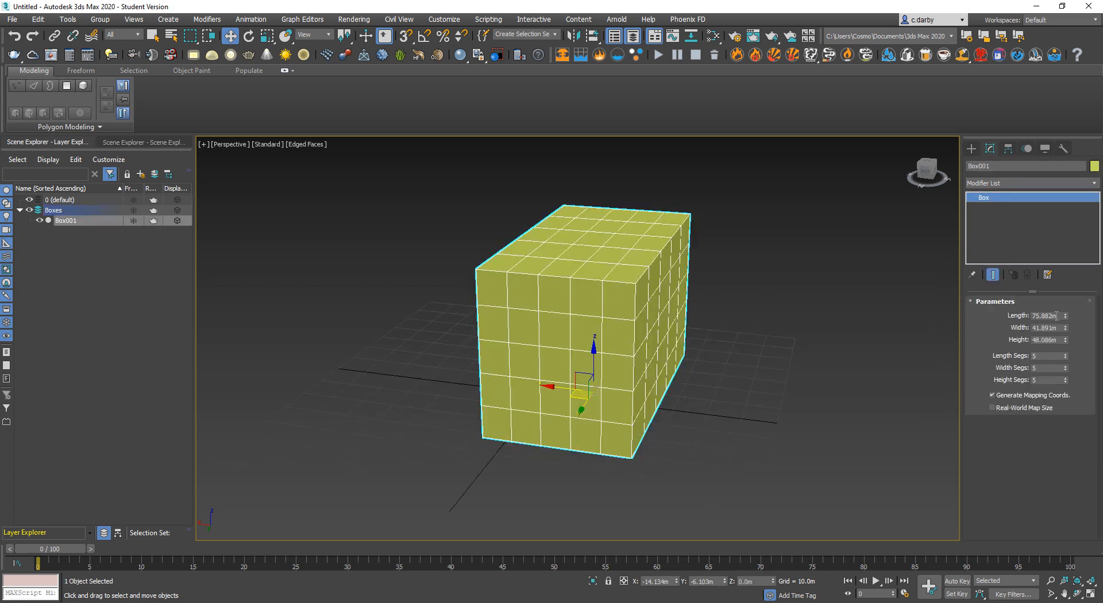
triple_click(1047, 316)
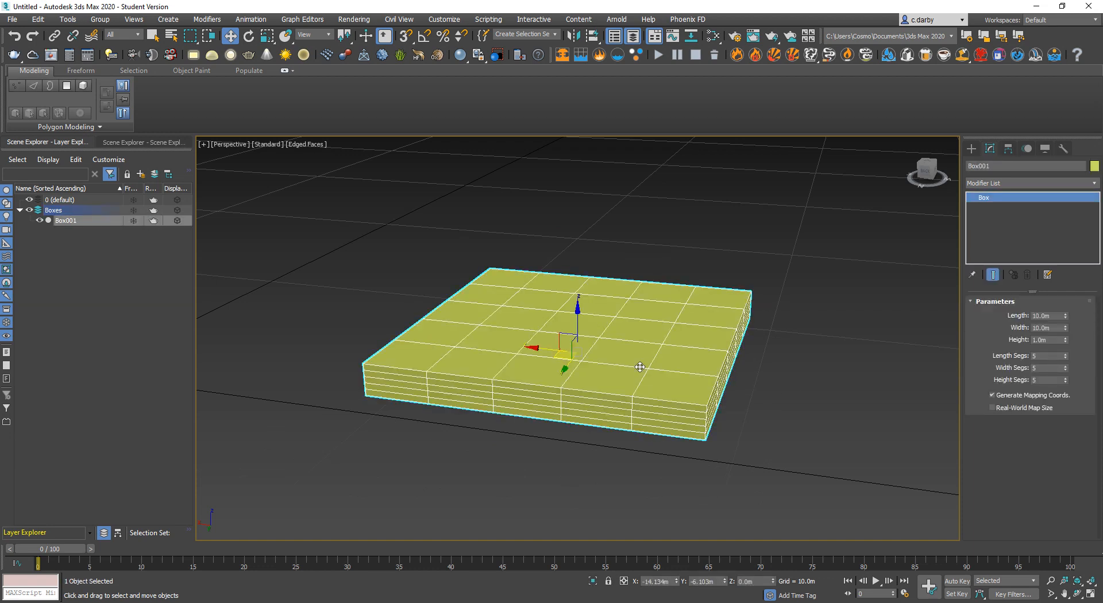
mouse_move(717, 371)
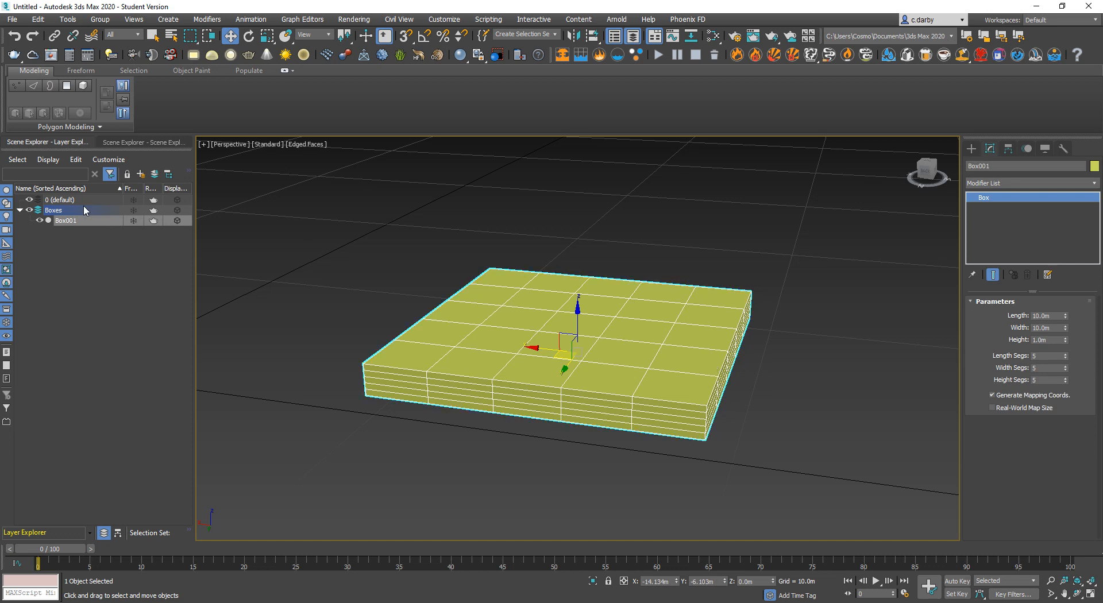
mouse_move(60, 150)
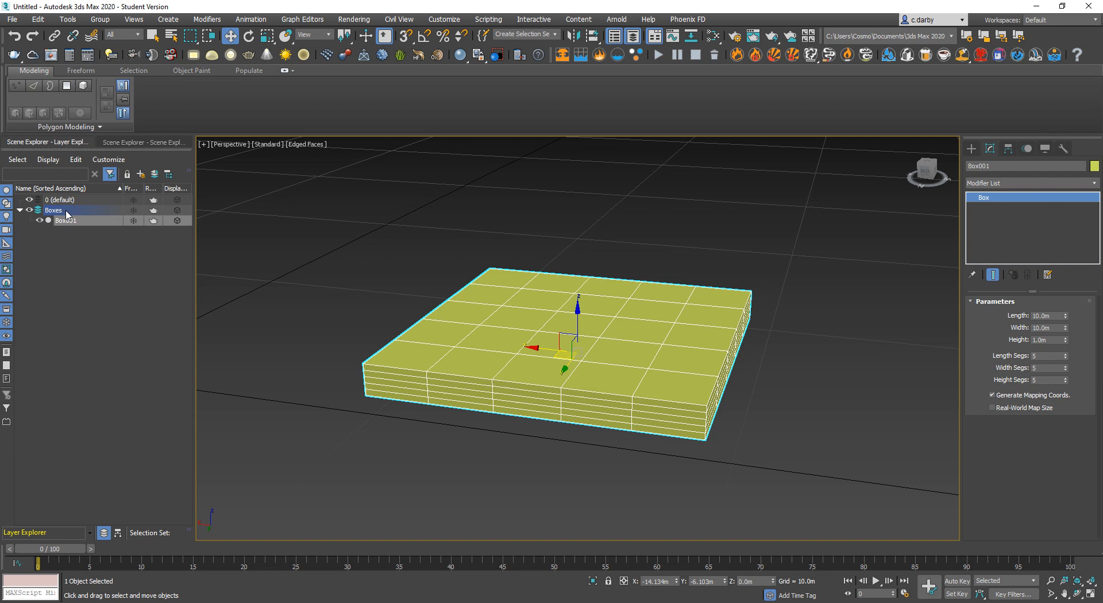
mouse_move(225, 302)
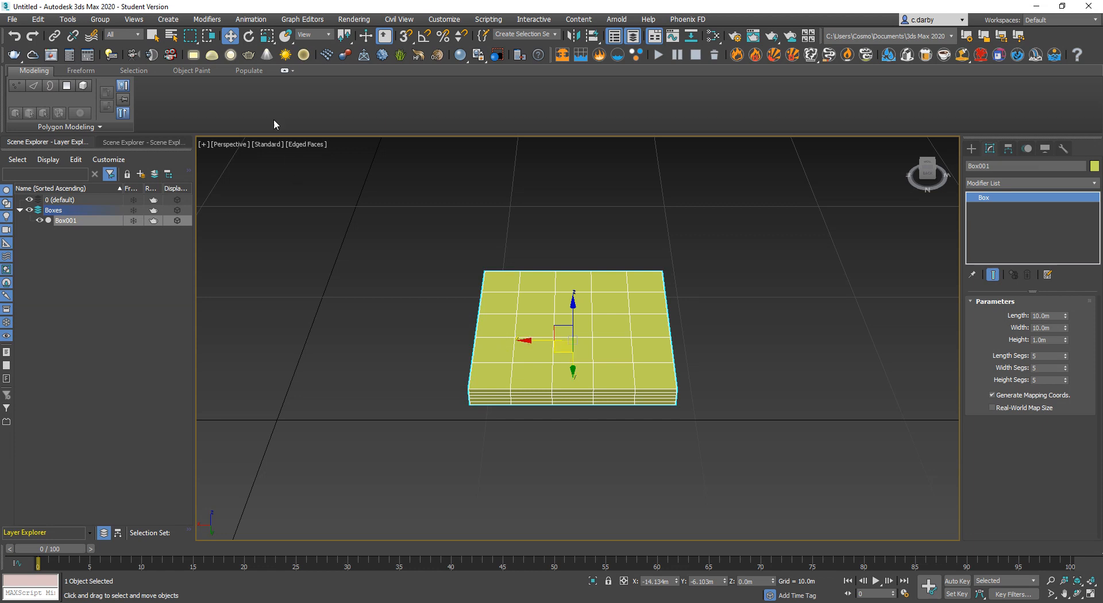
mouse_move(504, 299)
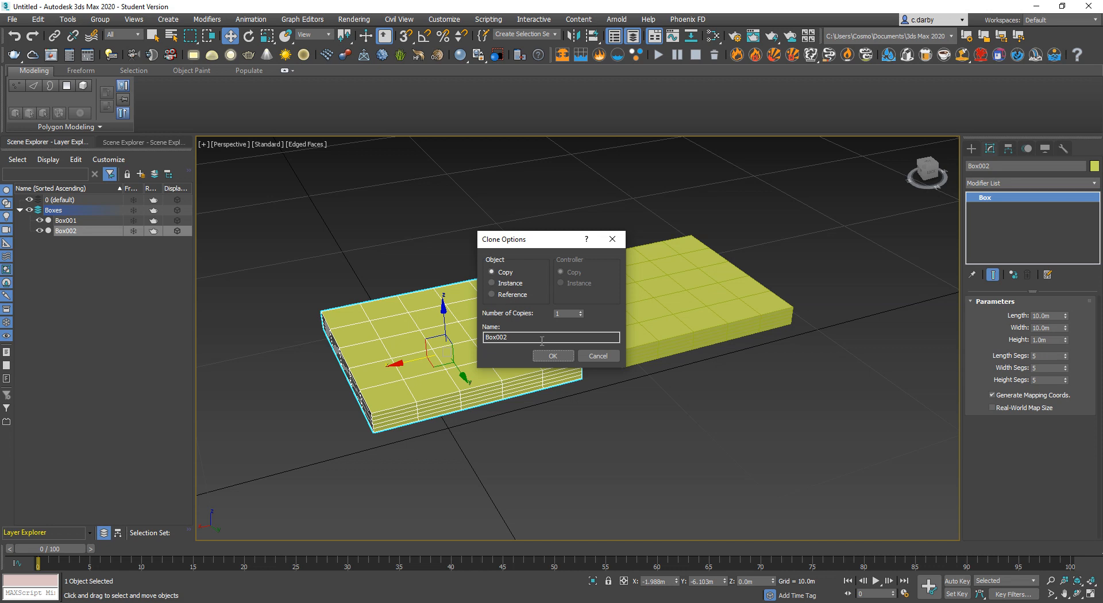
- Confirm one copy of the slab as Box002 and put the boxes on a layer from selection
click(552, 355)
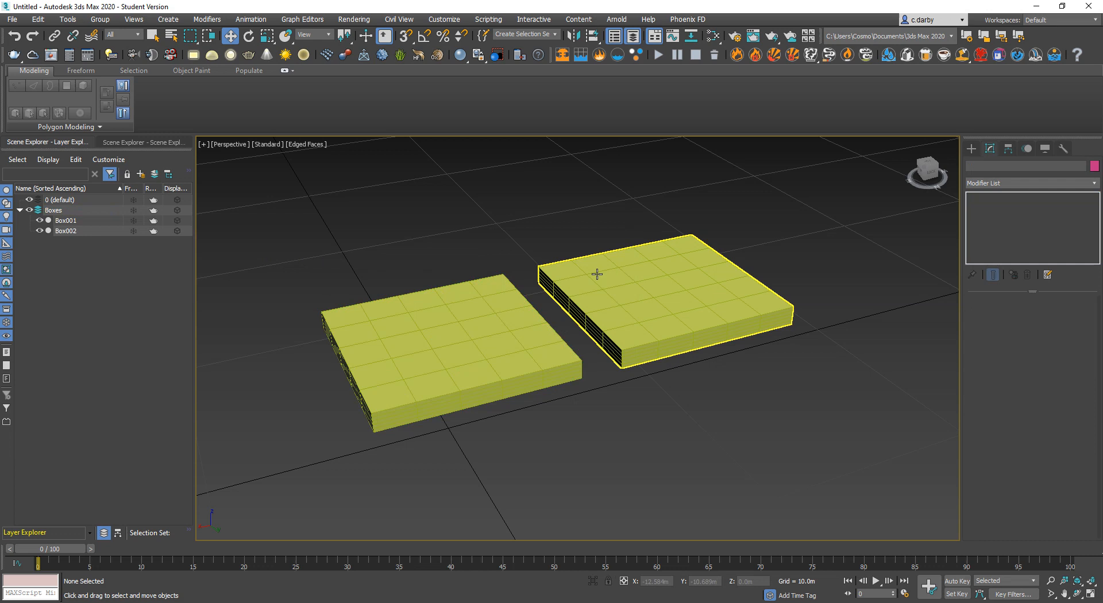
click(66, 230)
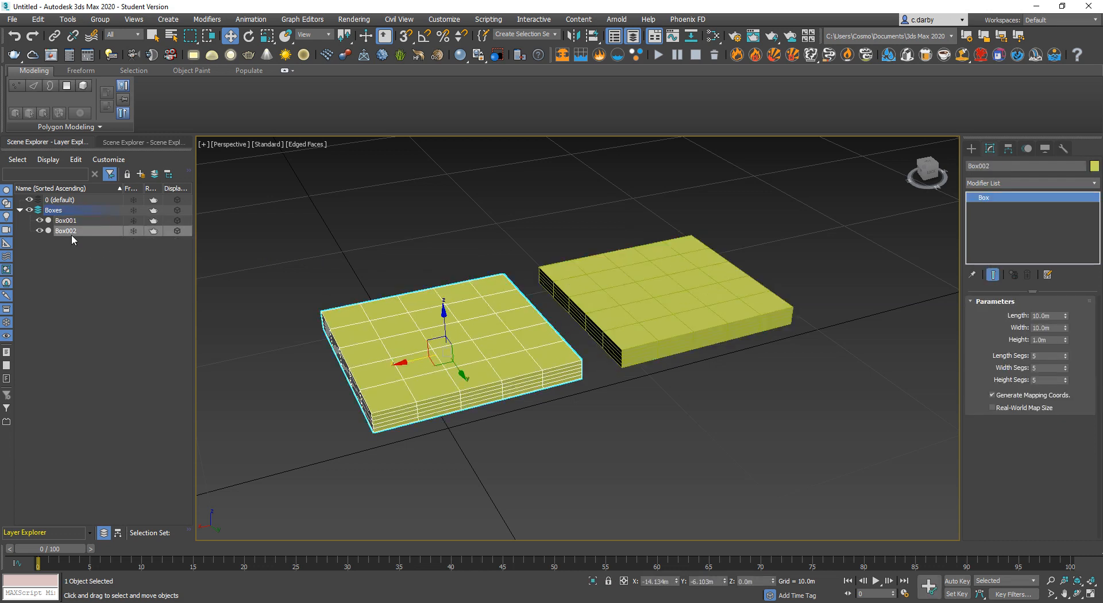
right_click(66, 231)
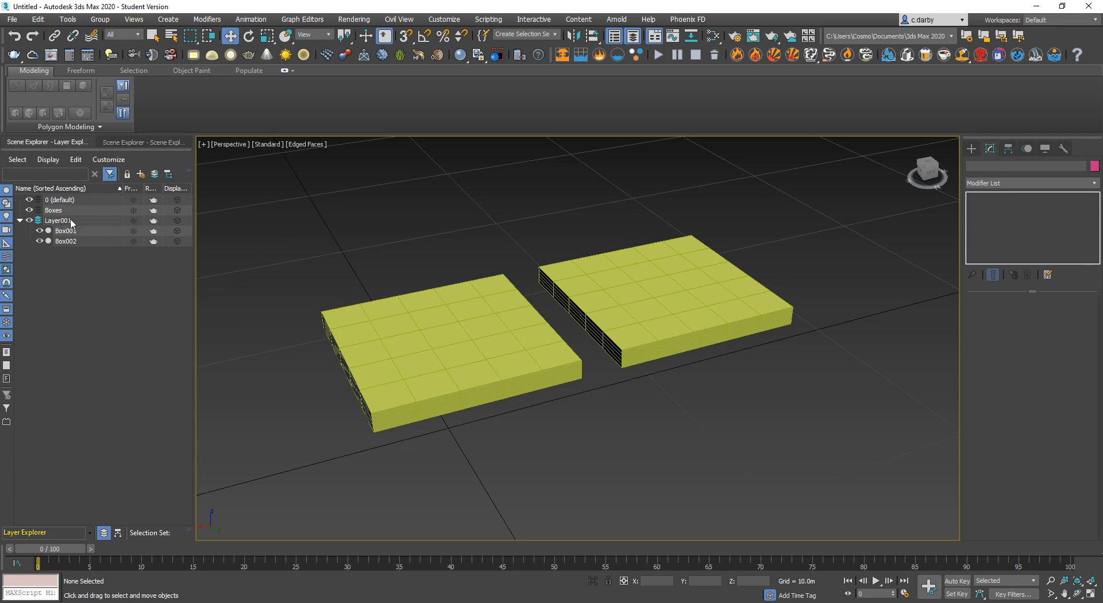
click(53, 210)
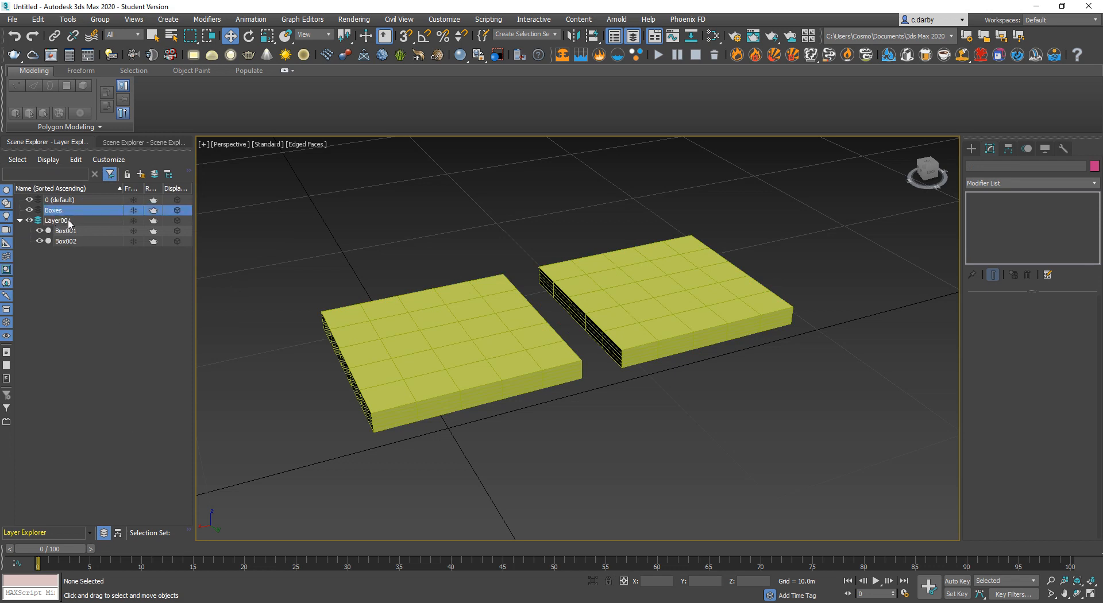
- Rename the layer holding both boxes to 'Boxes'
right_click(68, 220)
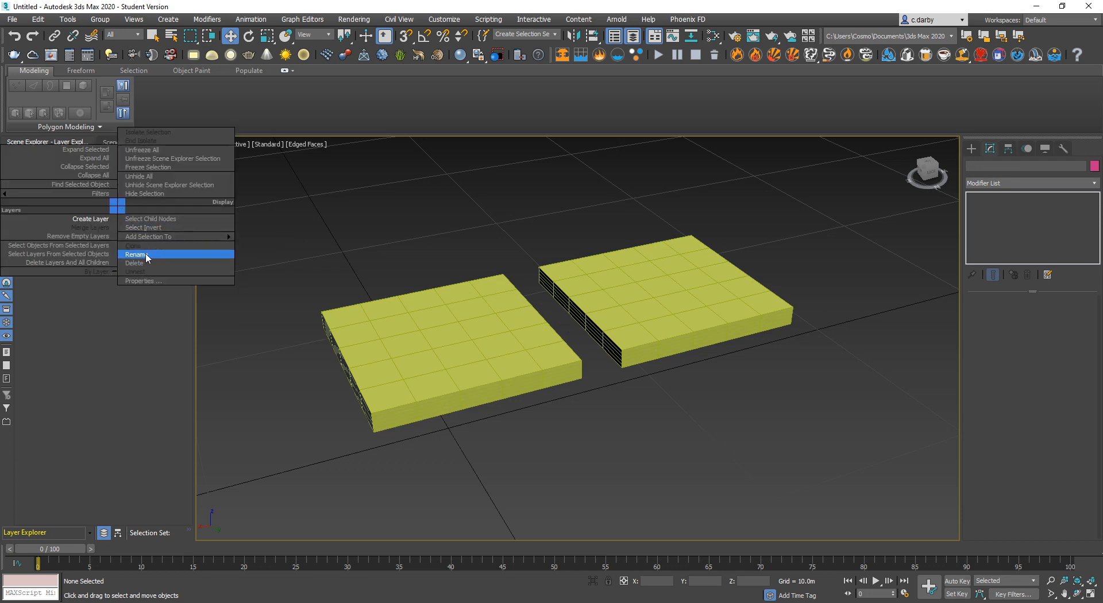
mouse_move(143, 227)
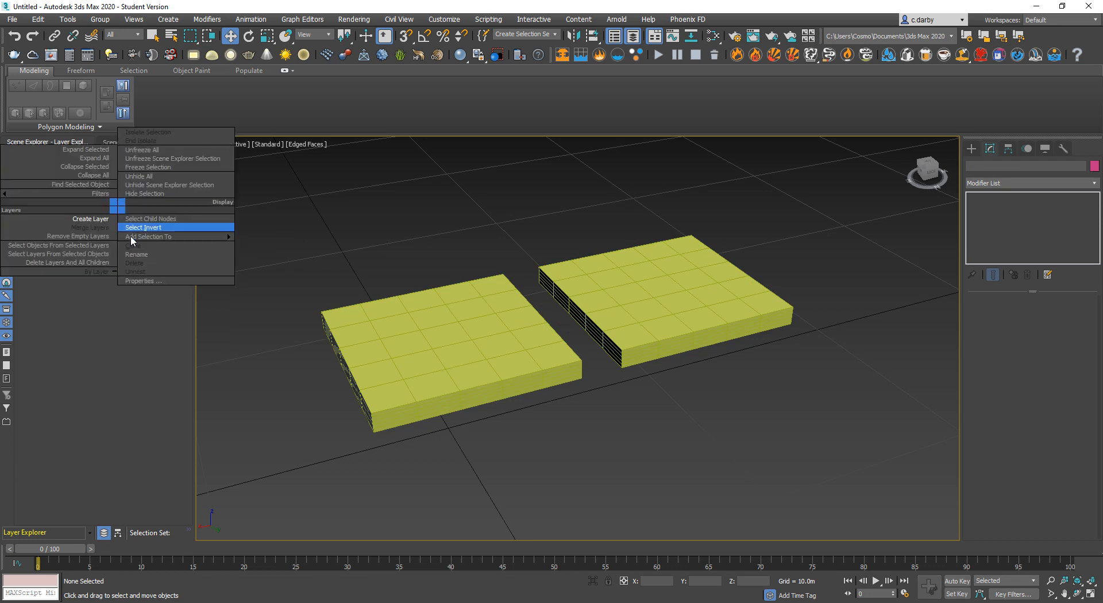
click(143, 227)
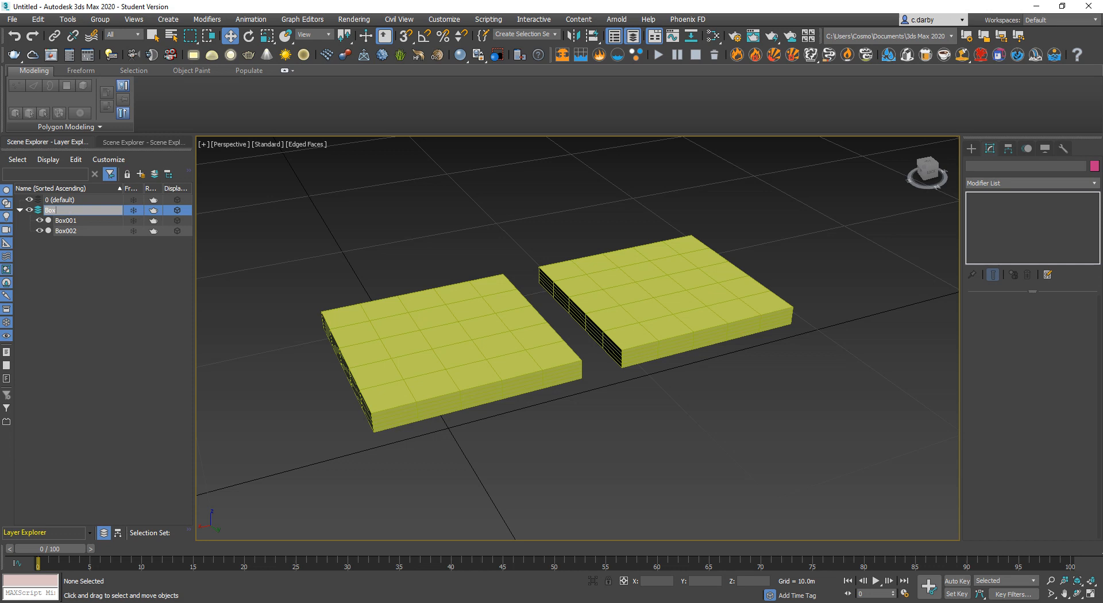
text(Boxes)
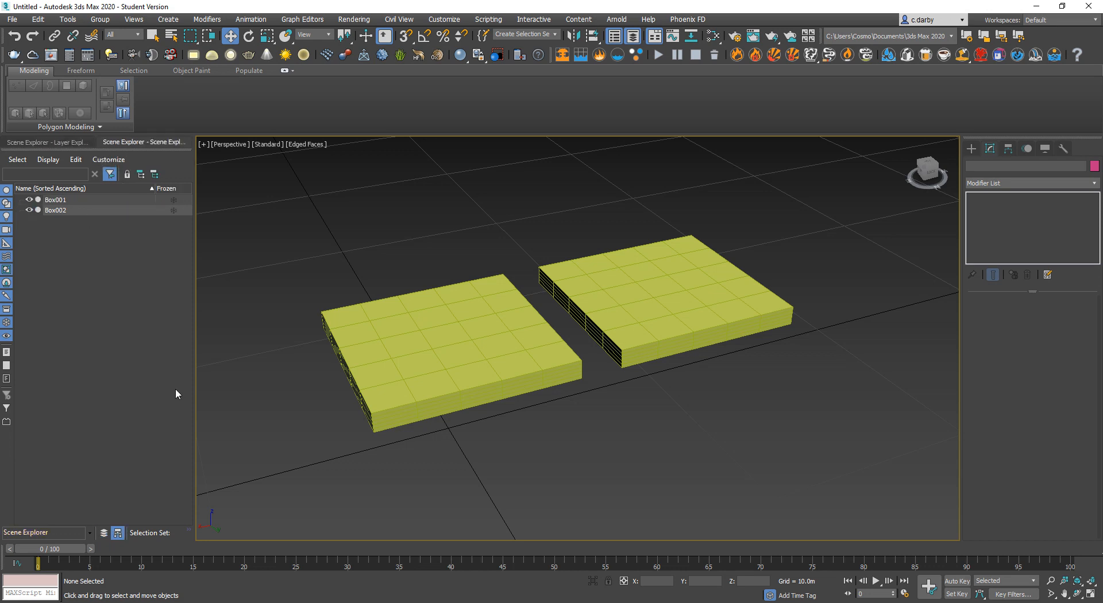
mouse_move(76, 348)
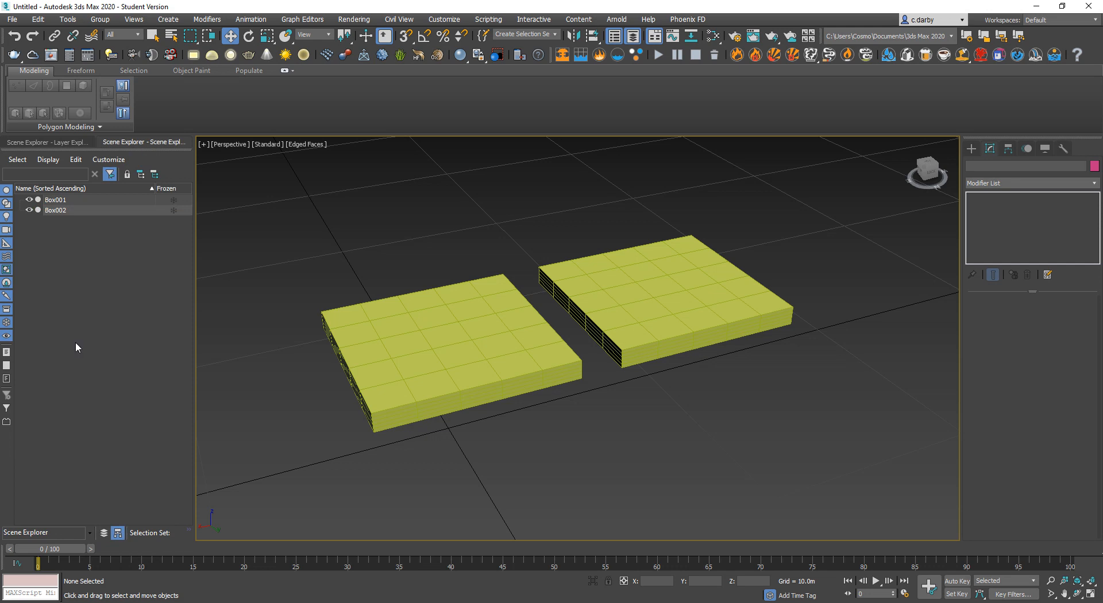
mouse_move(70, 209)
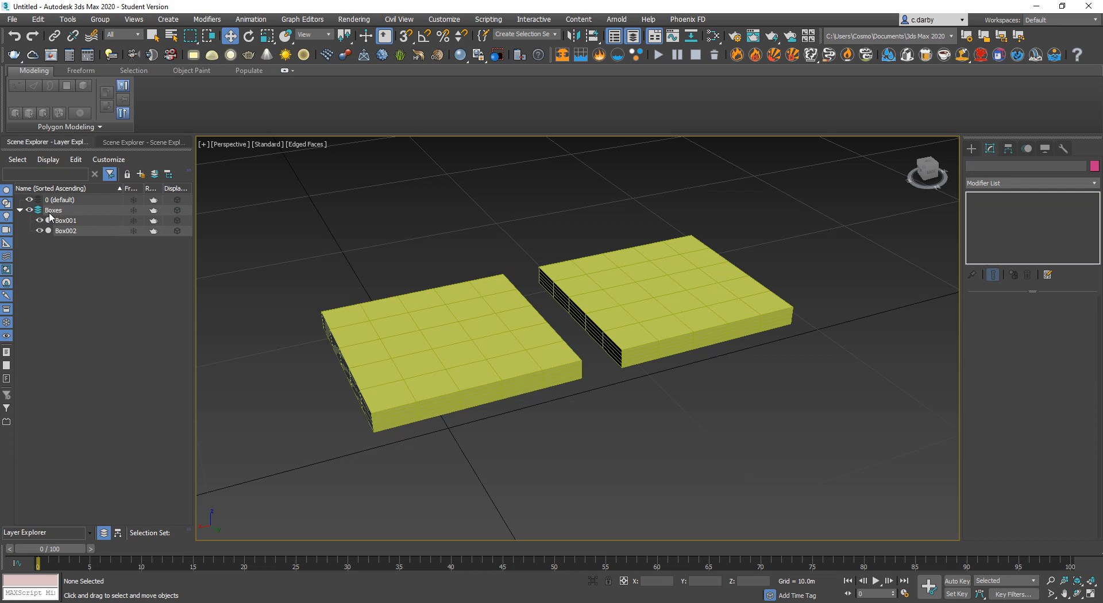
click(53, 211)
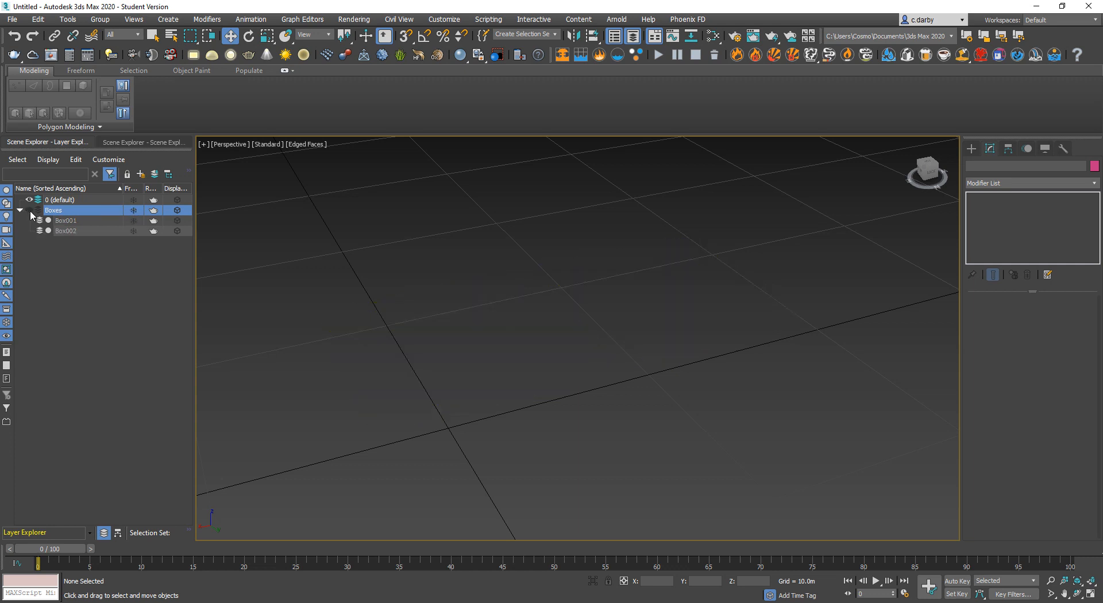
click(31, 210)
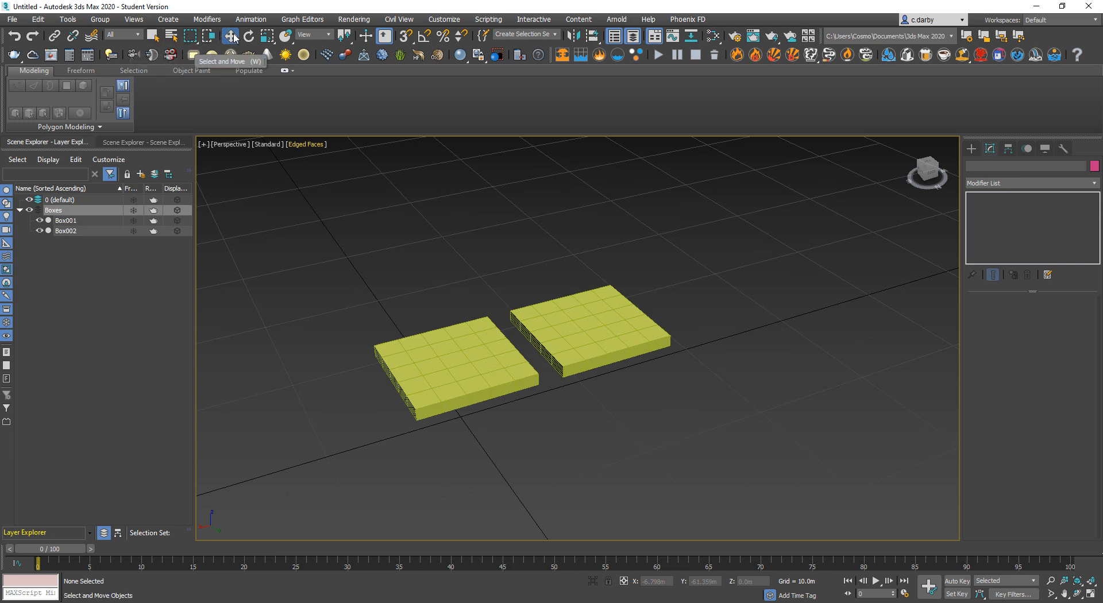
mouse_move(268, 35)
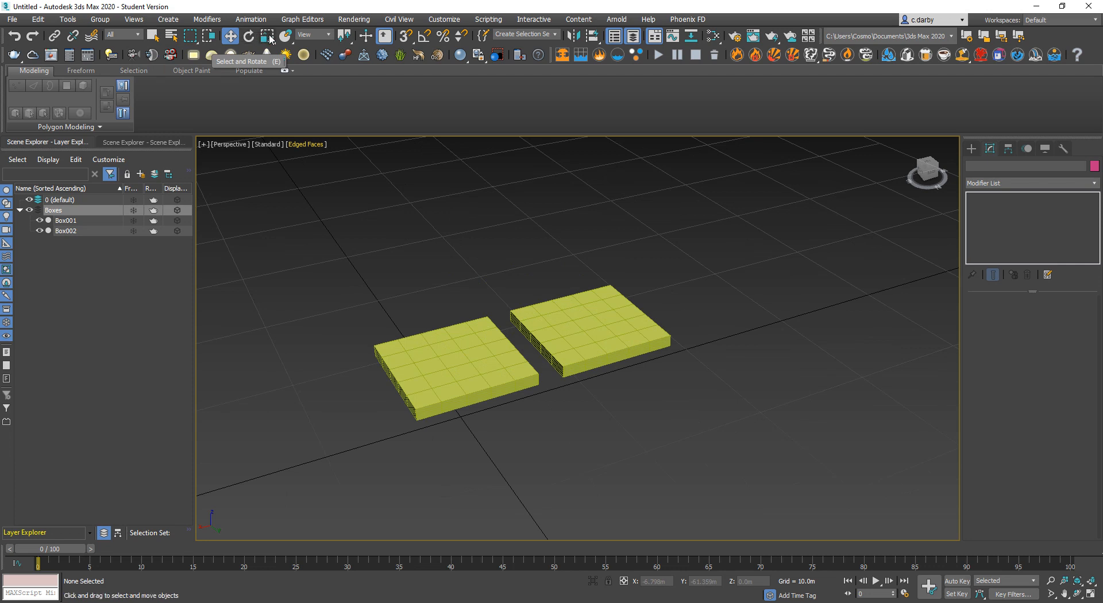
mouse_move(326, 116)
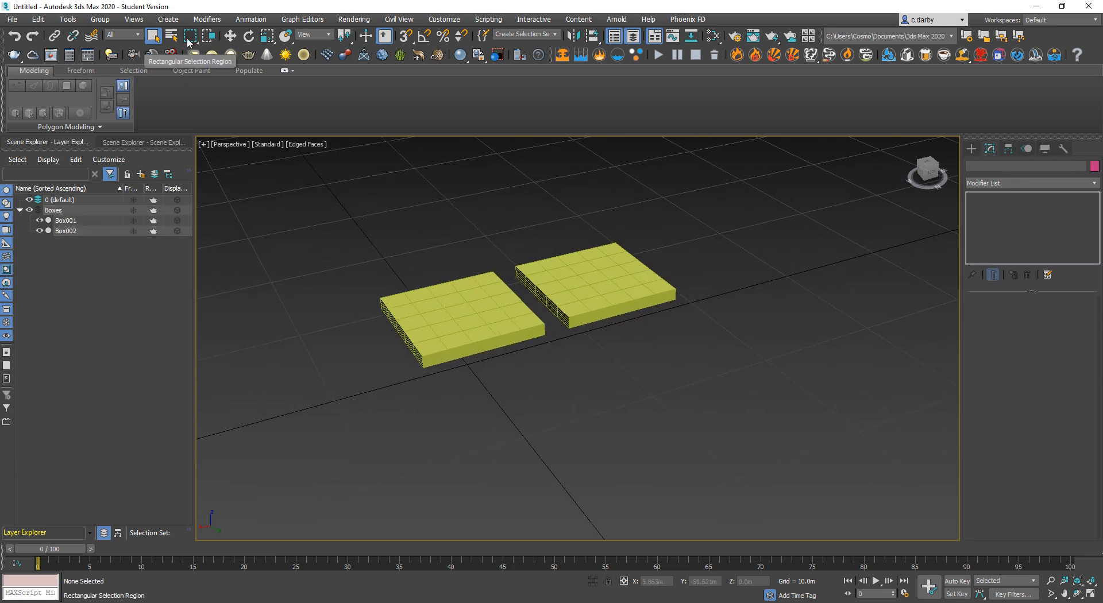
click(191, 35)
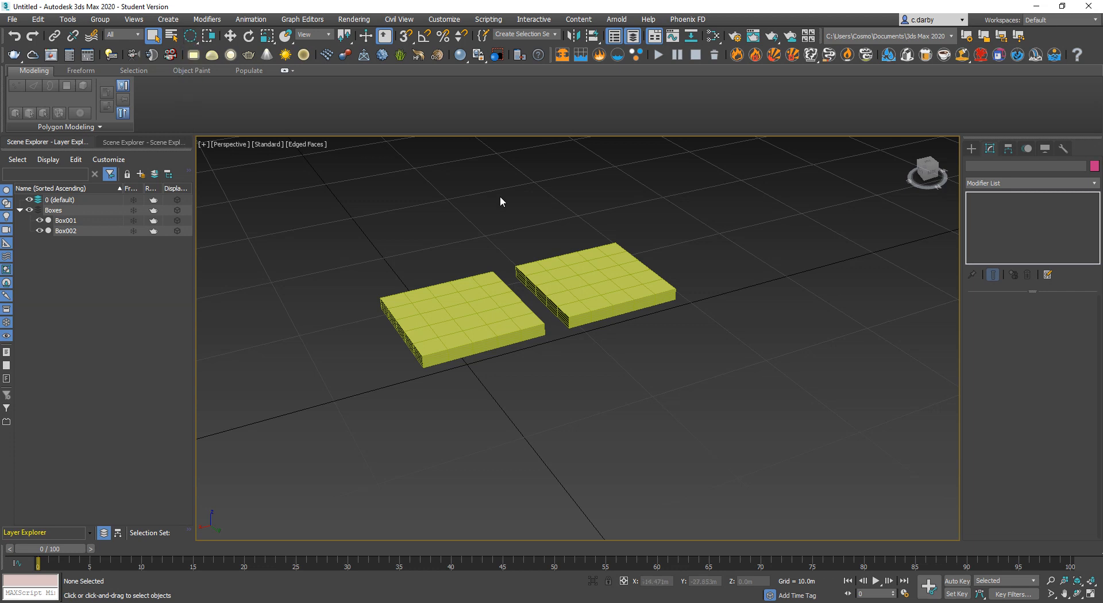
scroll(down, 3)
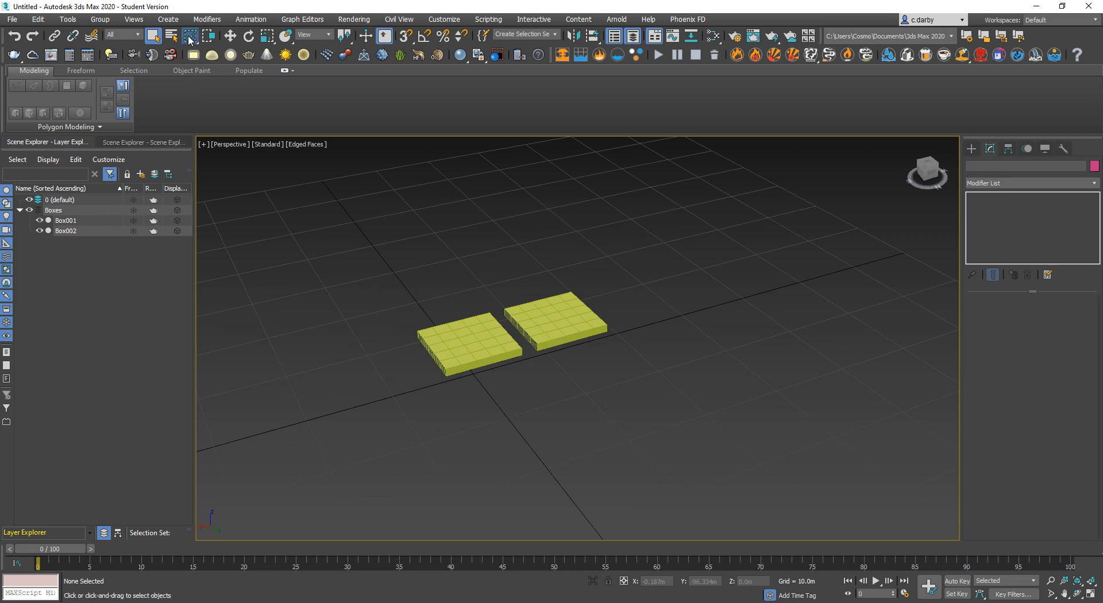
click(53, 209)
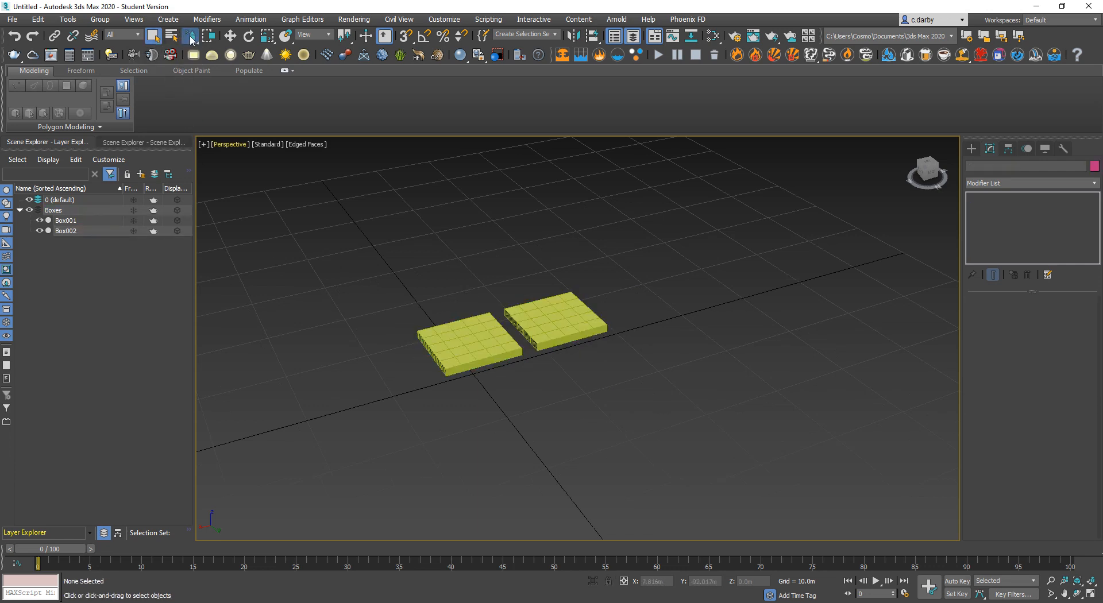
click(190, 35)
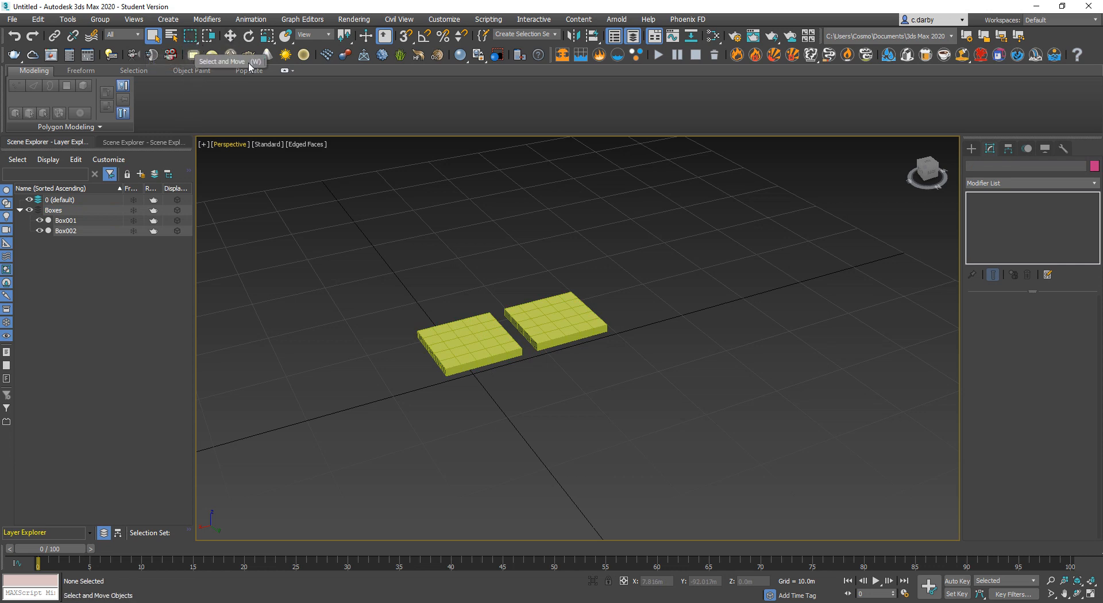
mouse_move(464, 271)
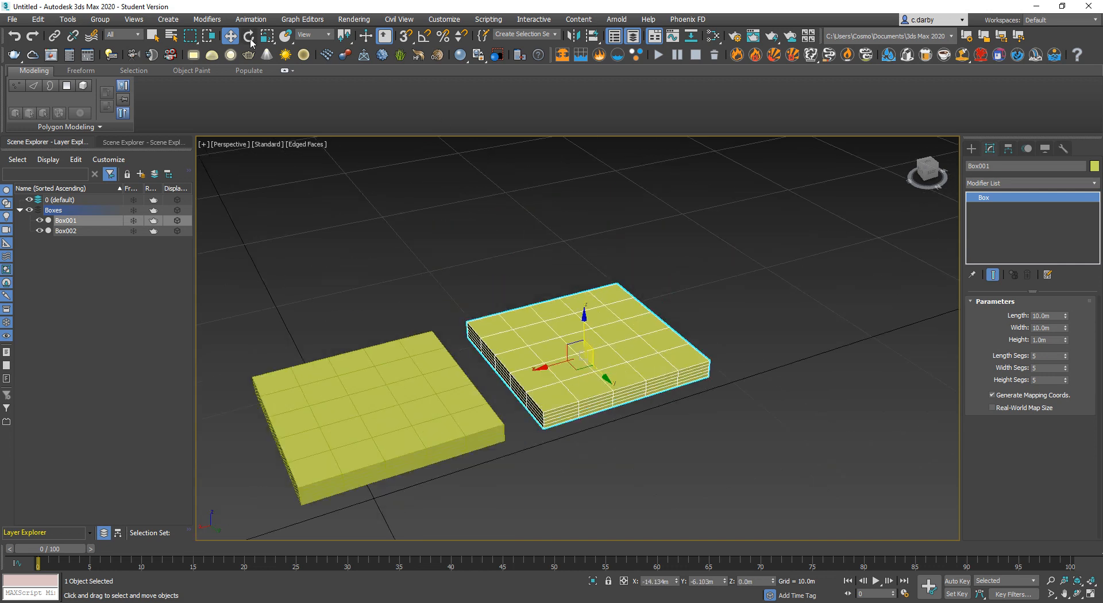
- Rotate Box001 with Select and Rotate, then switch to Select and Non-uniform Scale
click(247, 36)
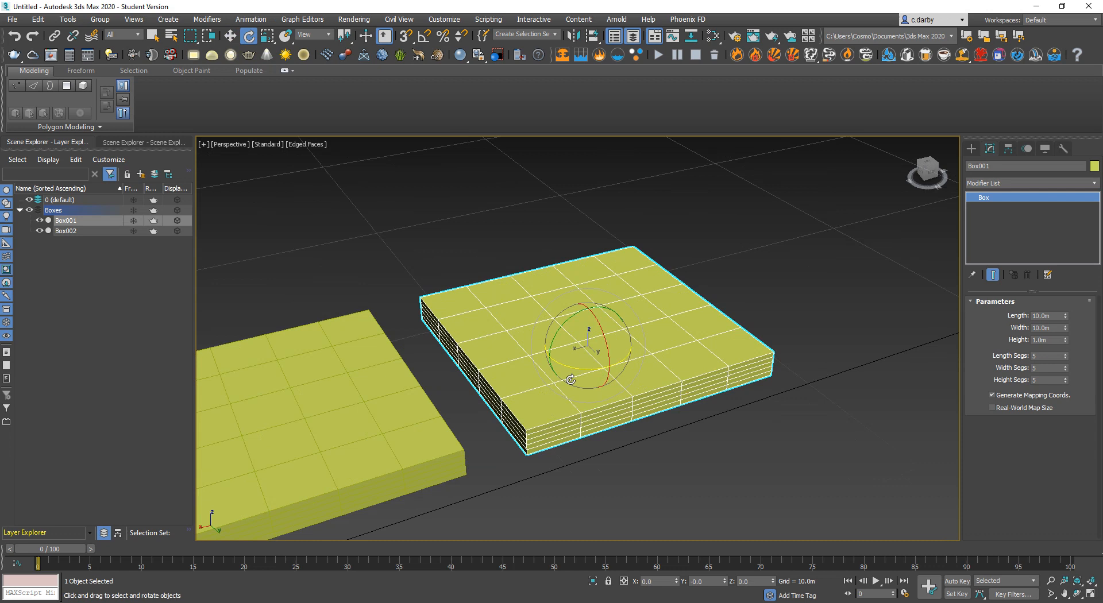
drag(588, 344, 587, 309)
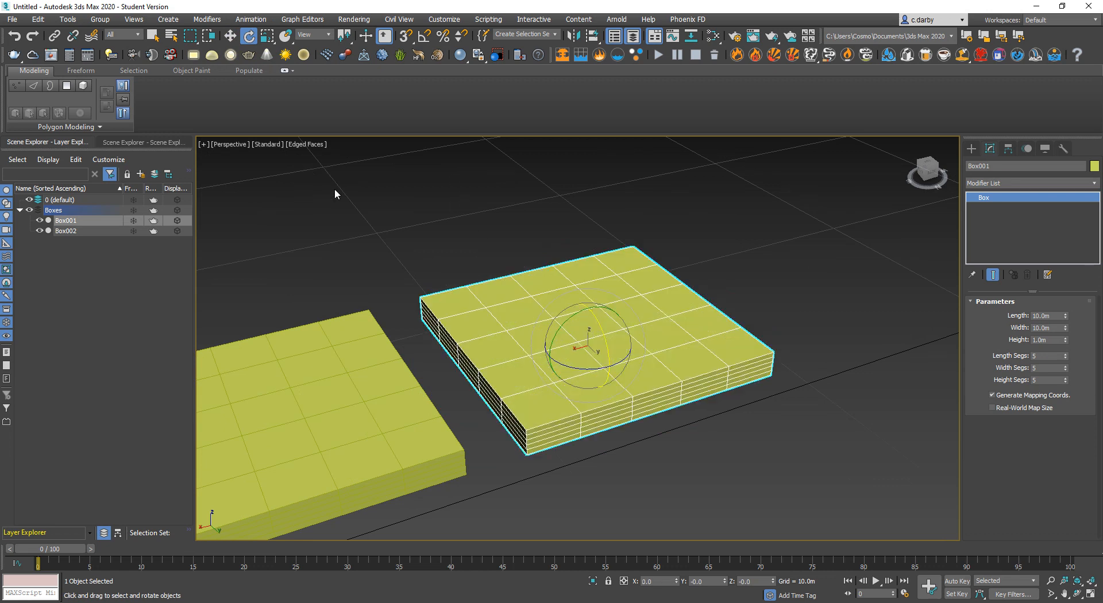
click(268, 36)
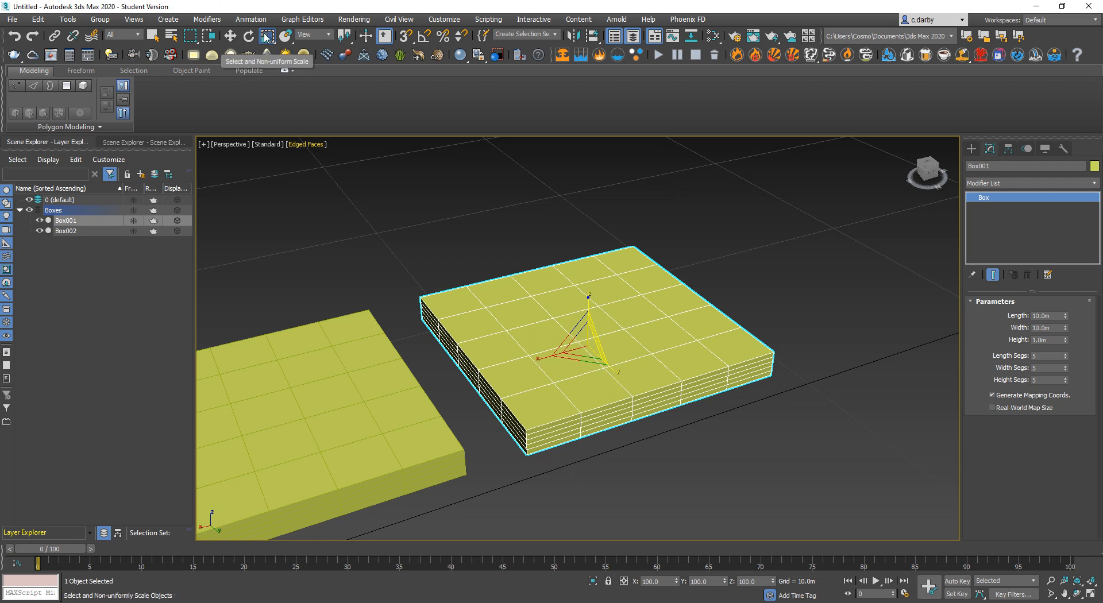
- Show the scale mode flyout and choose a scaling mode for Box001
click(267, 35)
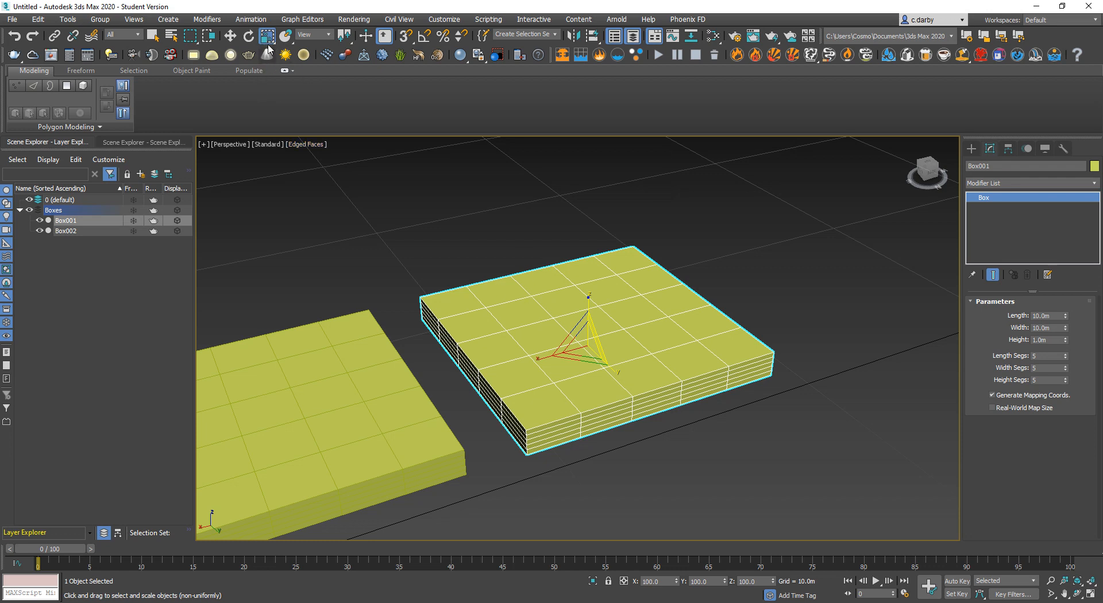
click(266, 54)
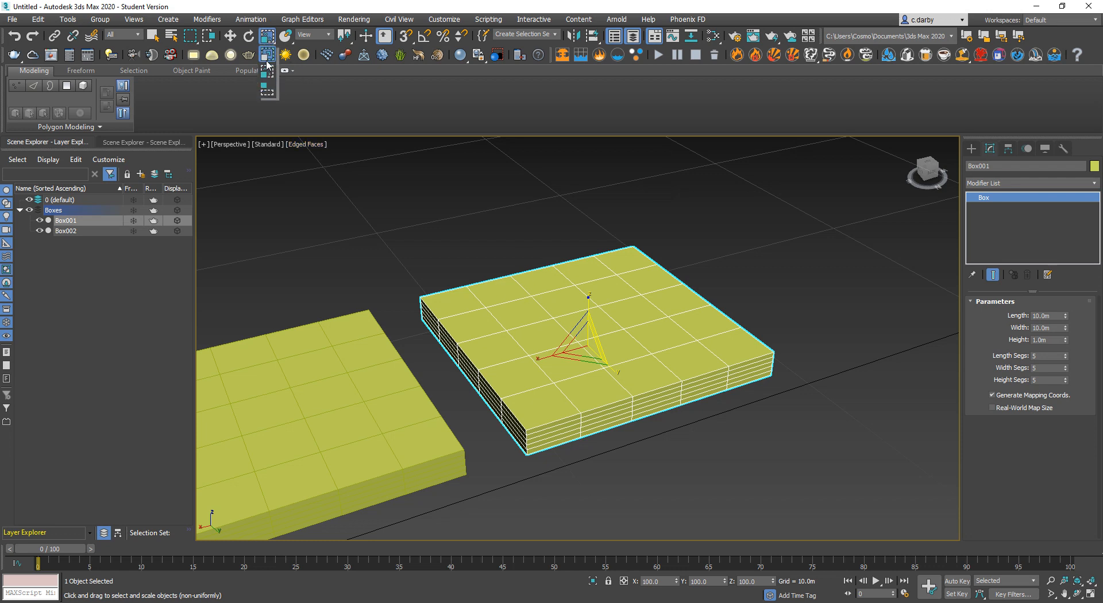
click(267, 35)
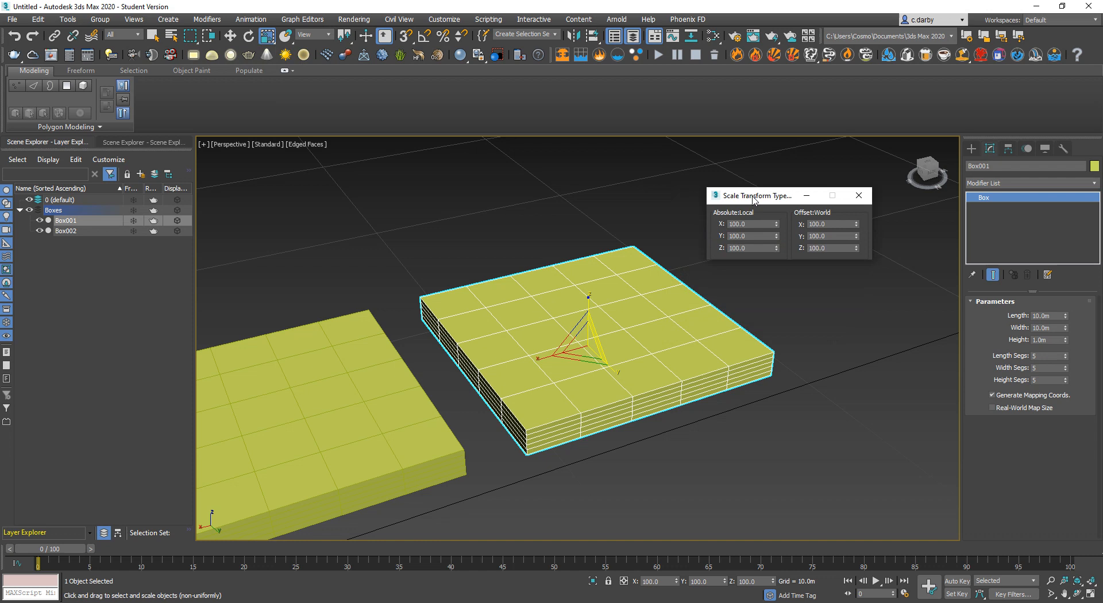
mouse_move(807, 234)
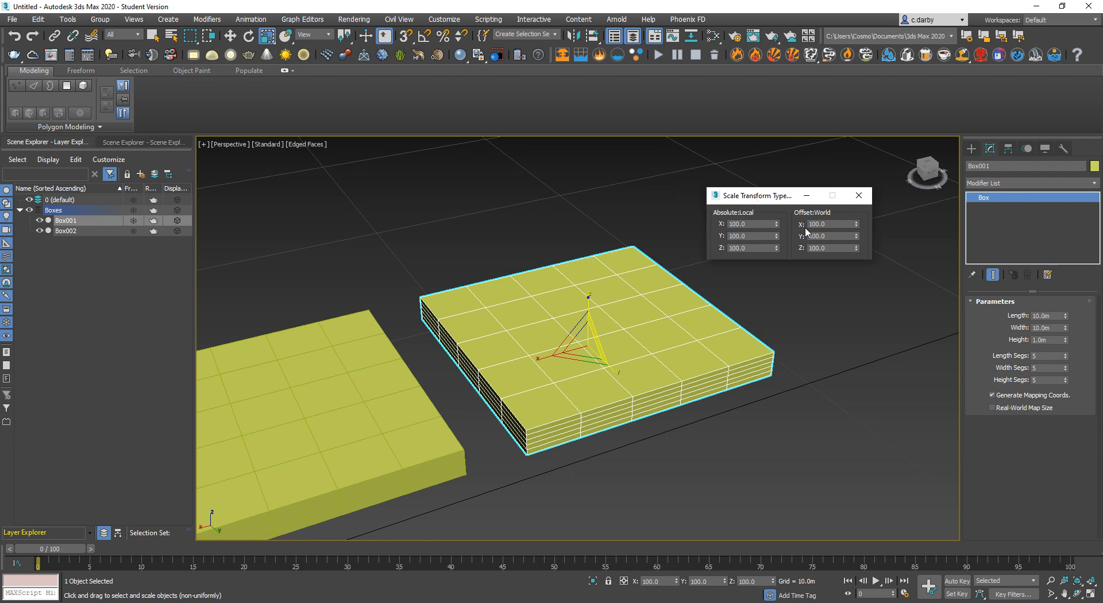
- Enter new offset scale percentages for Box001 in the Scale Transform Type-In
triple_click(749, 223)
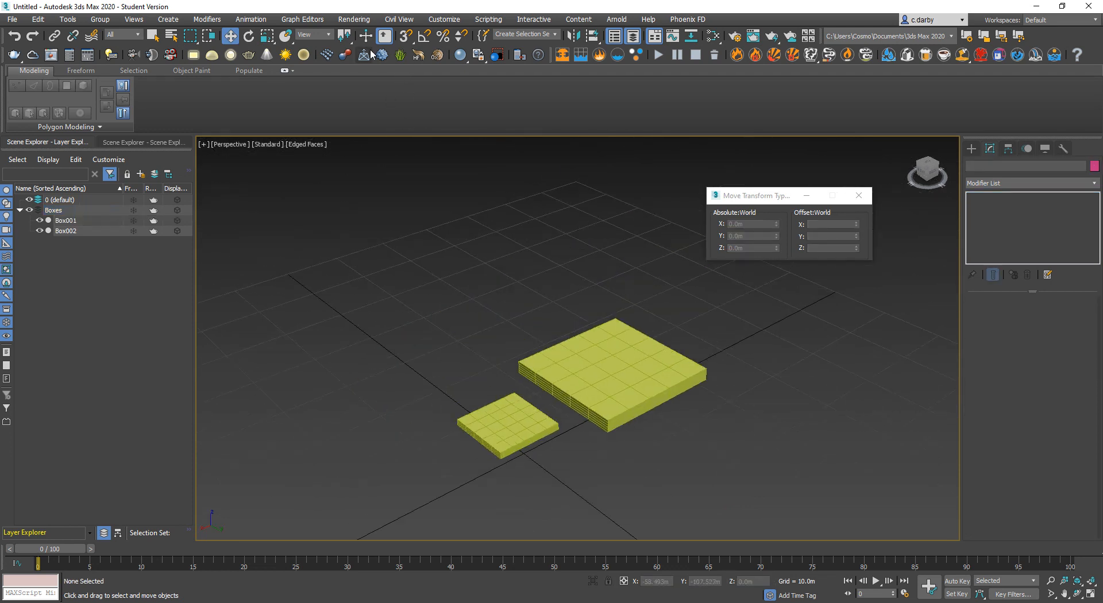
mouse_move(404, 35)
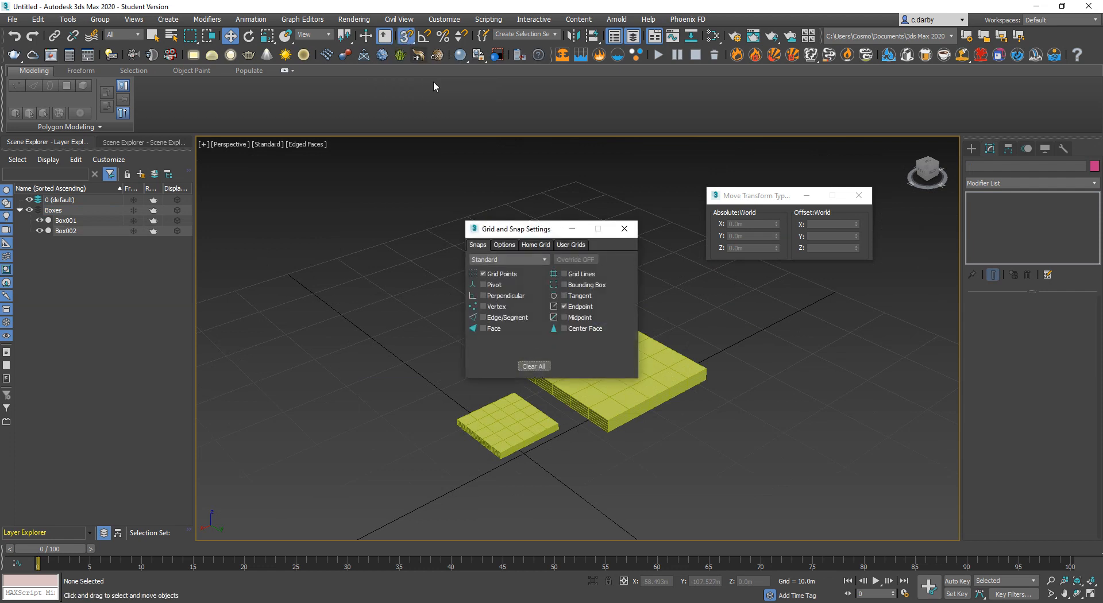
- Move Grid and Snap Settings aside and draw Box003, a 10 m cube beside the large box
drag(520, 228, 281, 195)
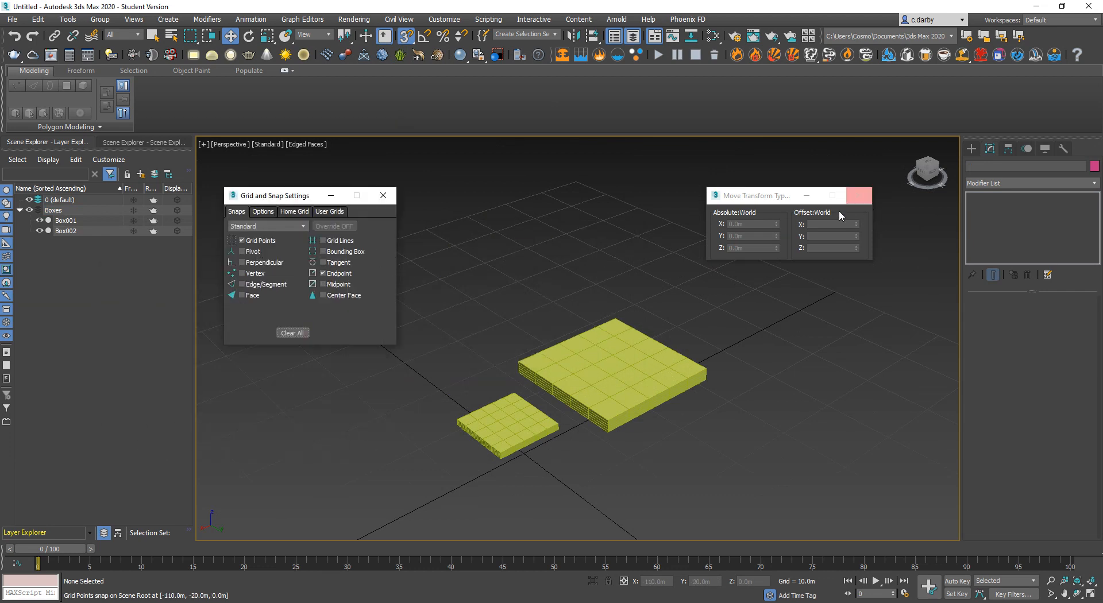
click(612, 377)
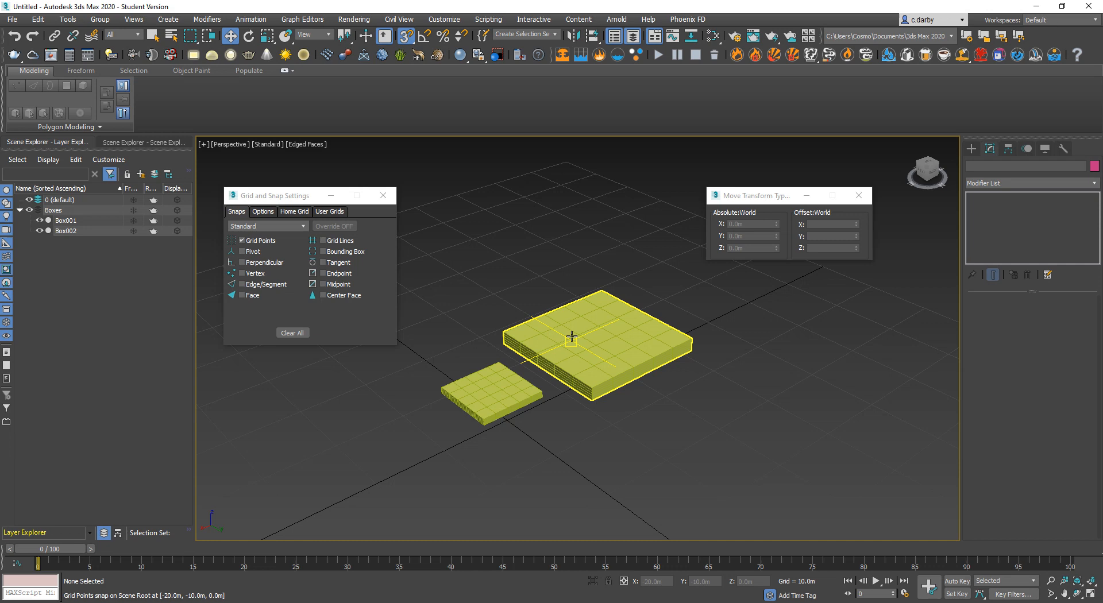
click(594, 337)
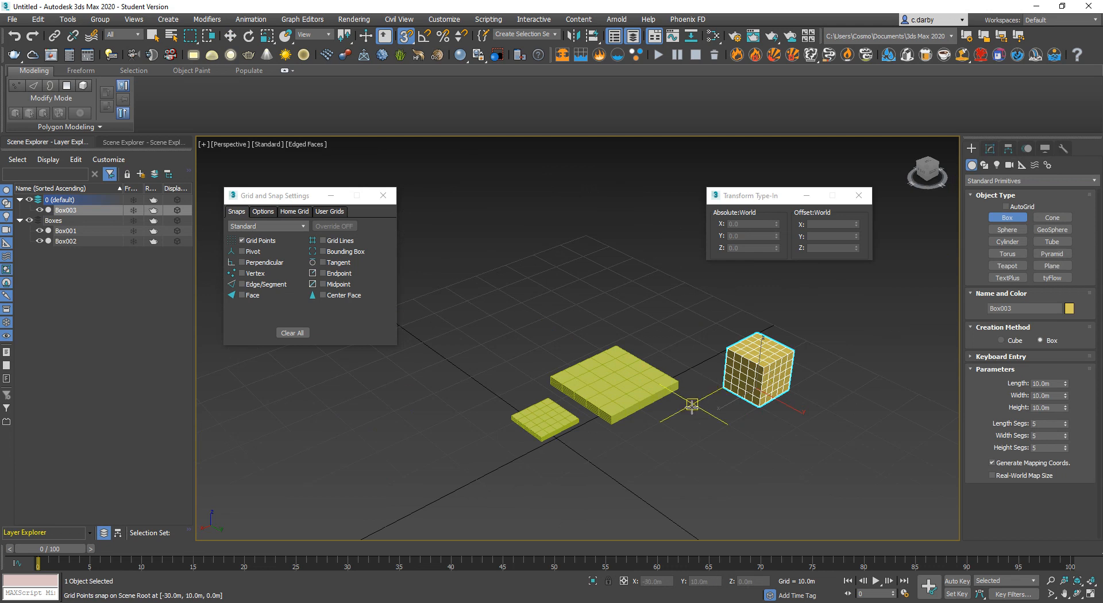
click(991, 148)
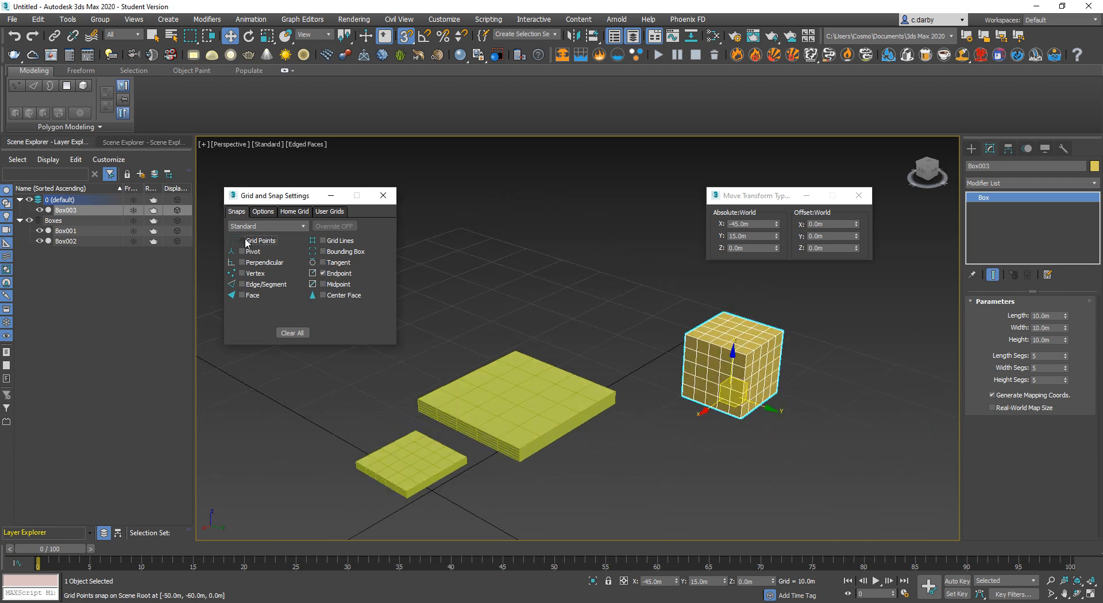
- Disable Grid Points snap, place Box004 at the large box's corner with Endpoint snap, then disable Endpoint
click(242, 240)
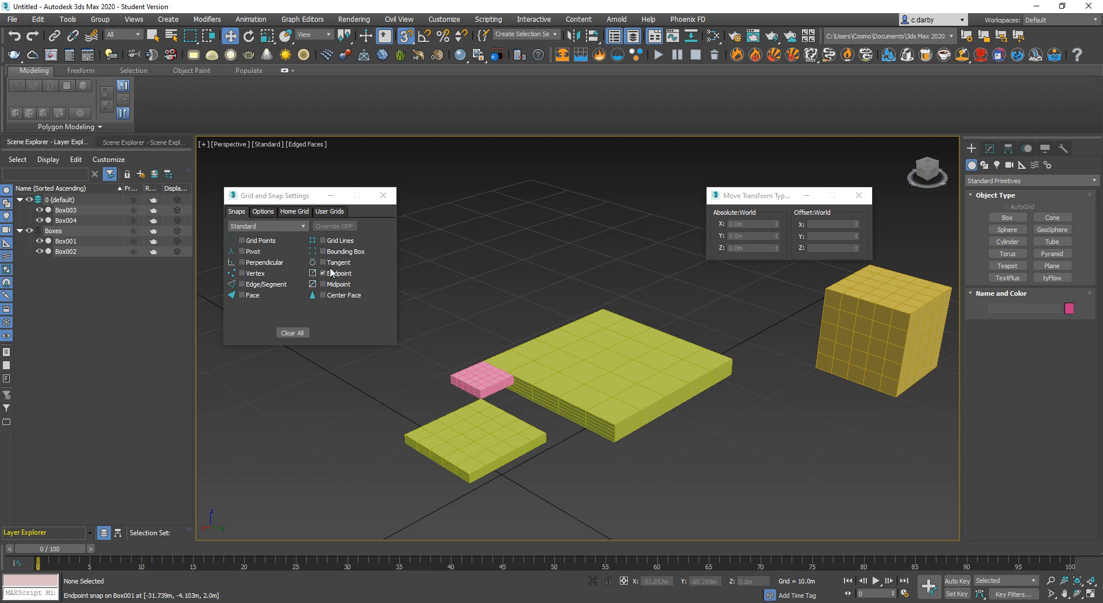
click(323, 284)
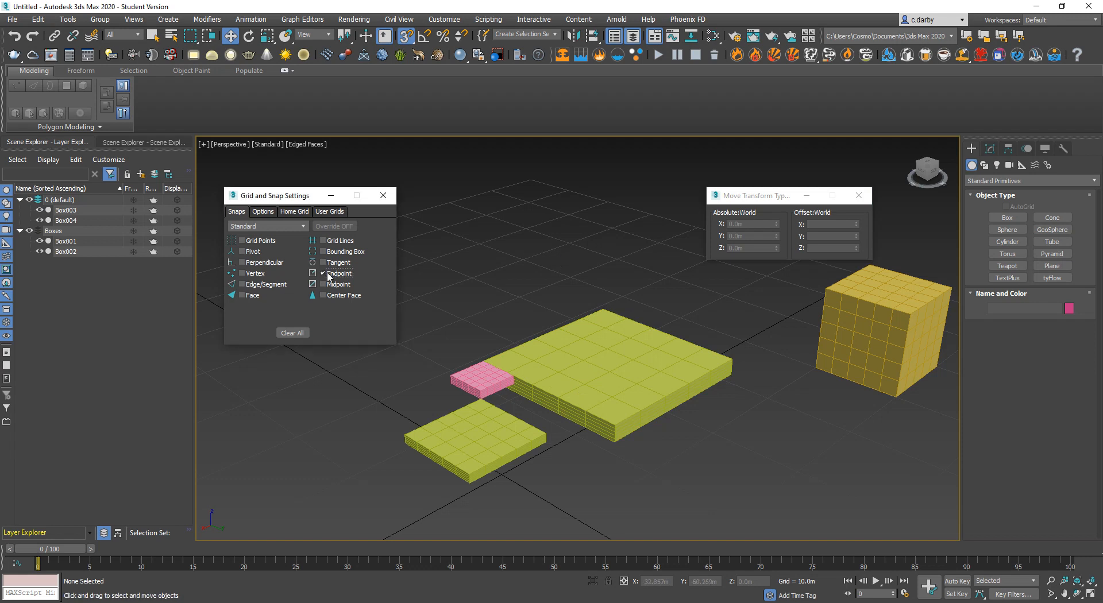
click(321, 273)
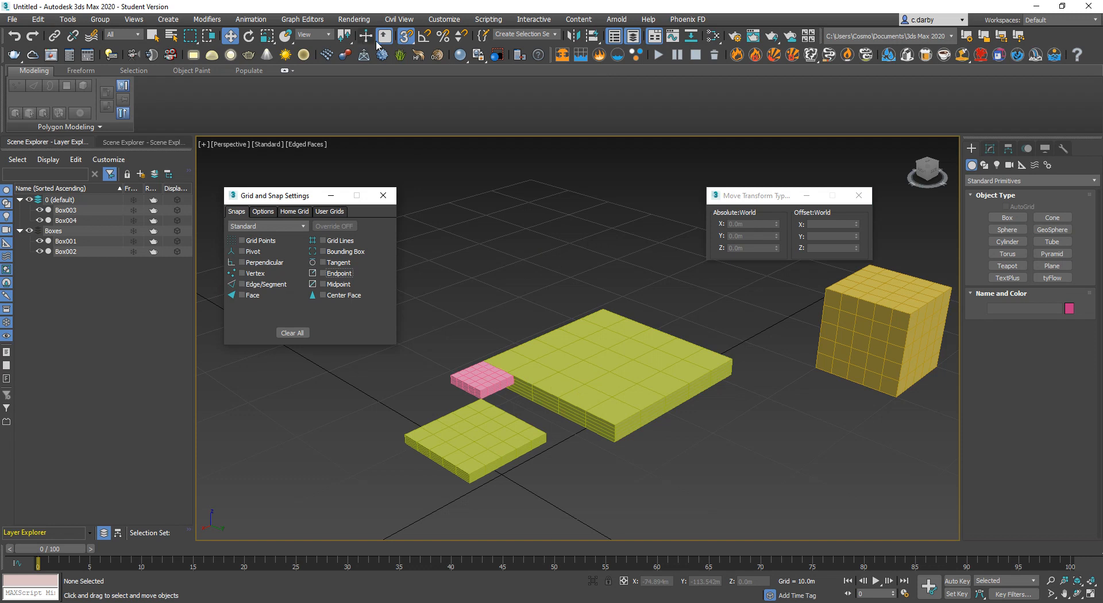
mouse_move(407, 35)
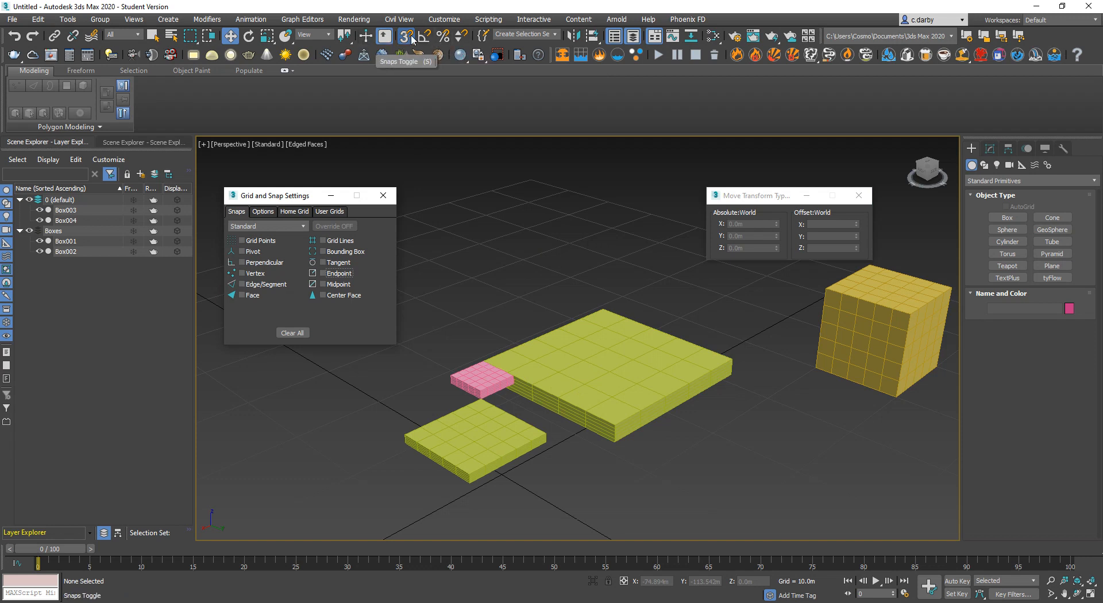
mouse_move(411, 38)
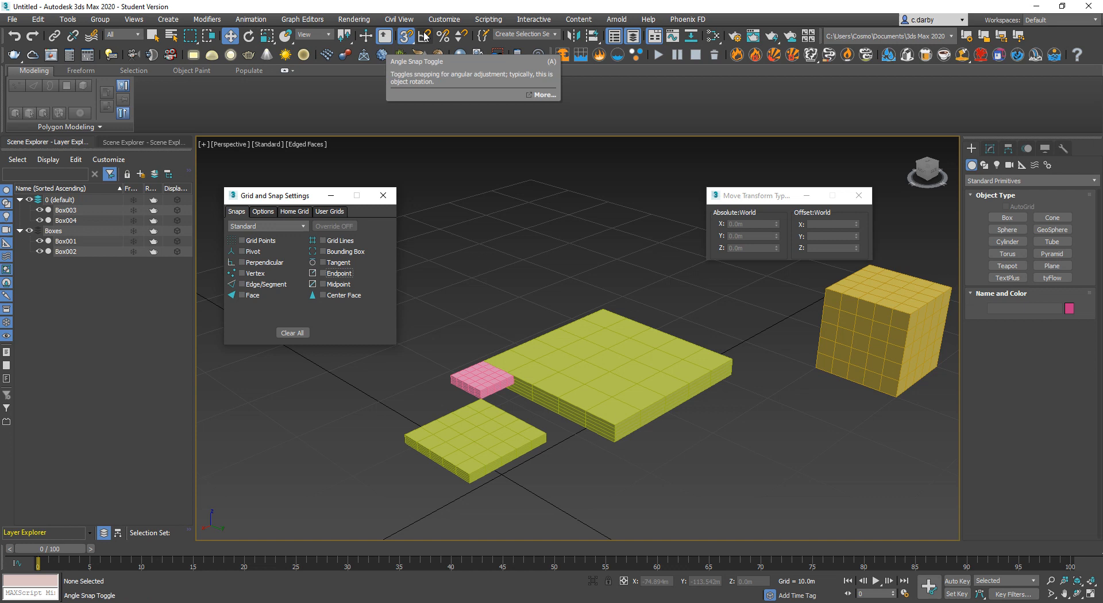
- Enable Angle Snap, select Box001 for rotating and show the 5-degree angle step in snap Options
click(613, 362)
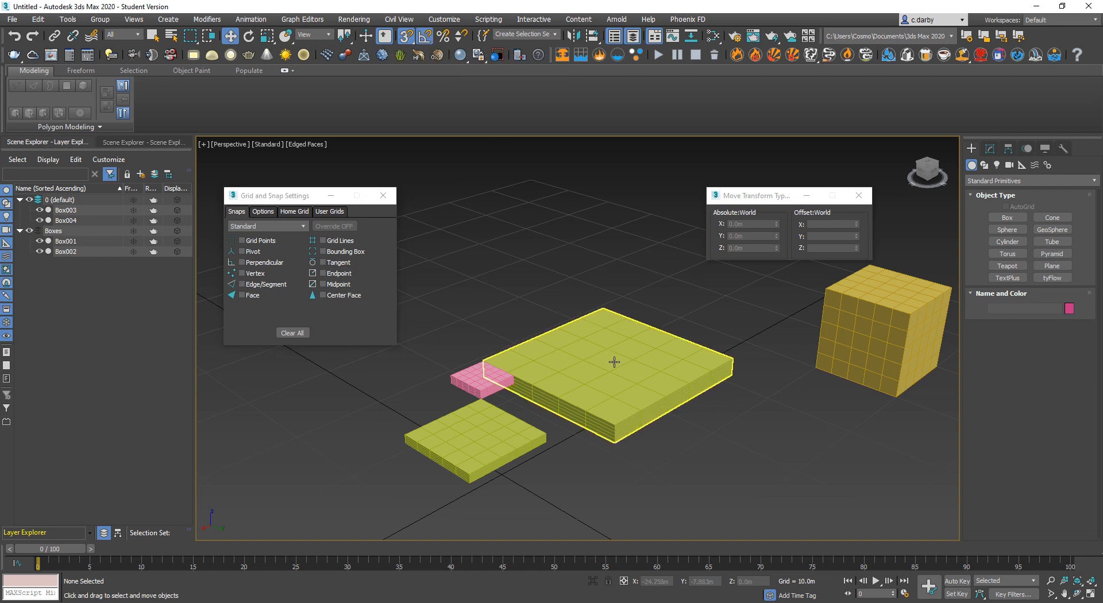
click(612, 362)
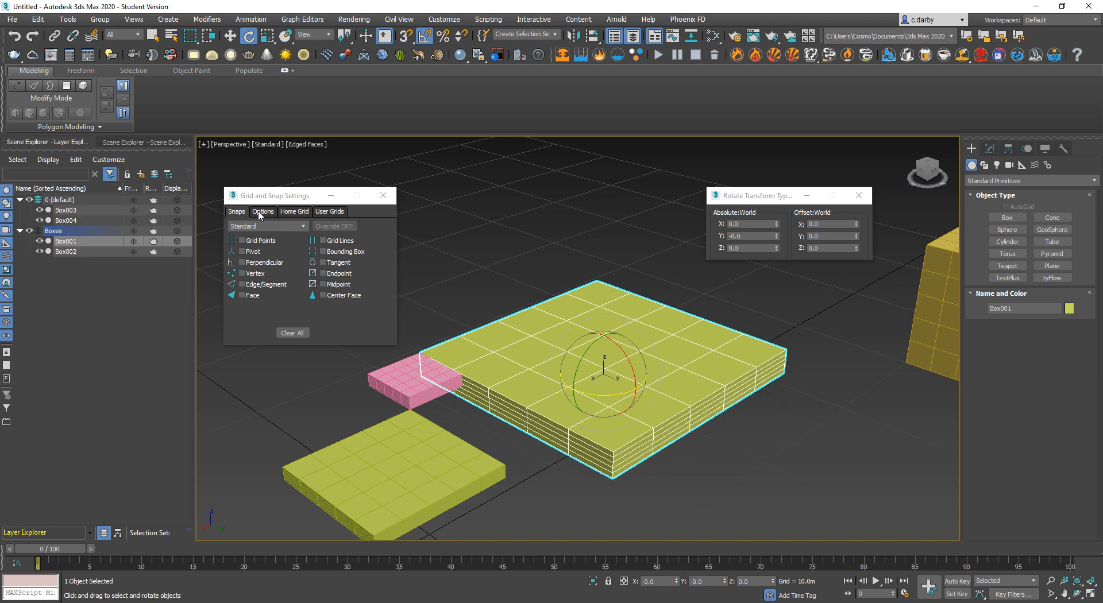
click(262, 211)
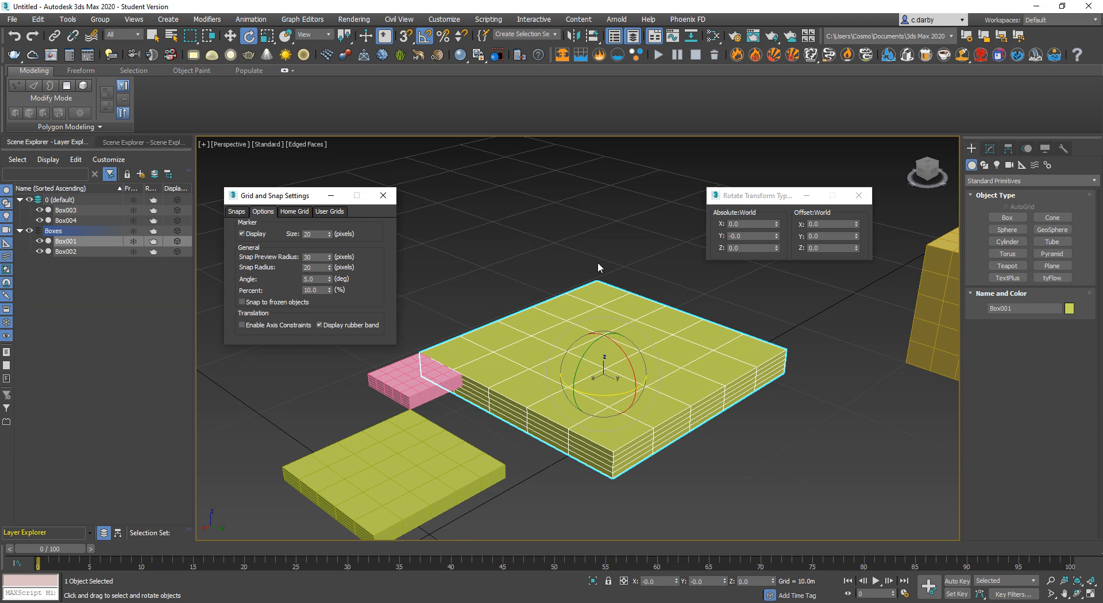